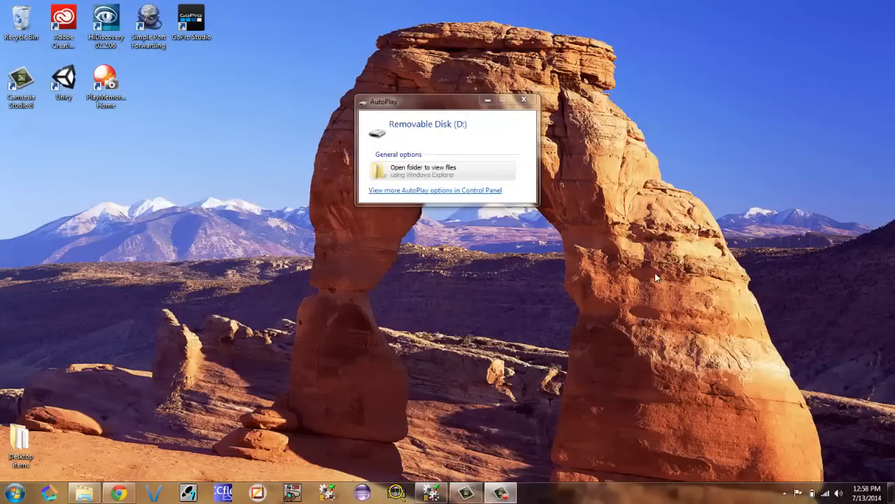
mouse_move(426, 171)
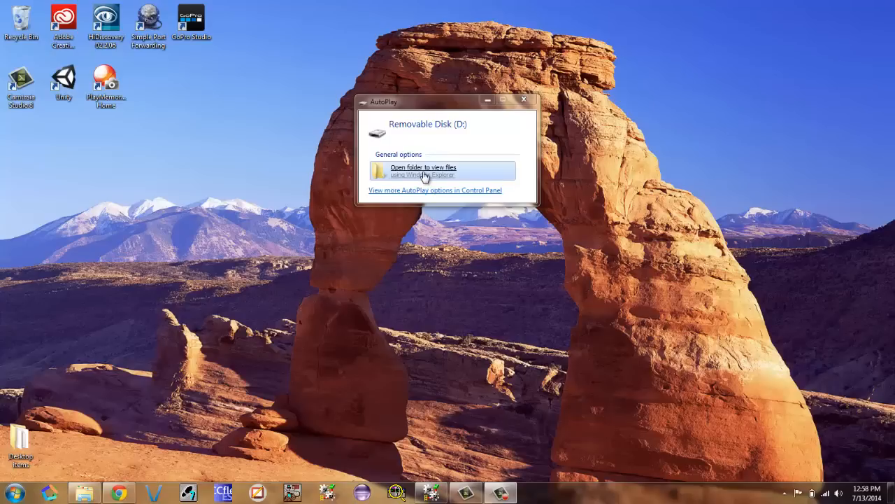
mouse_move(437, 183)
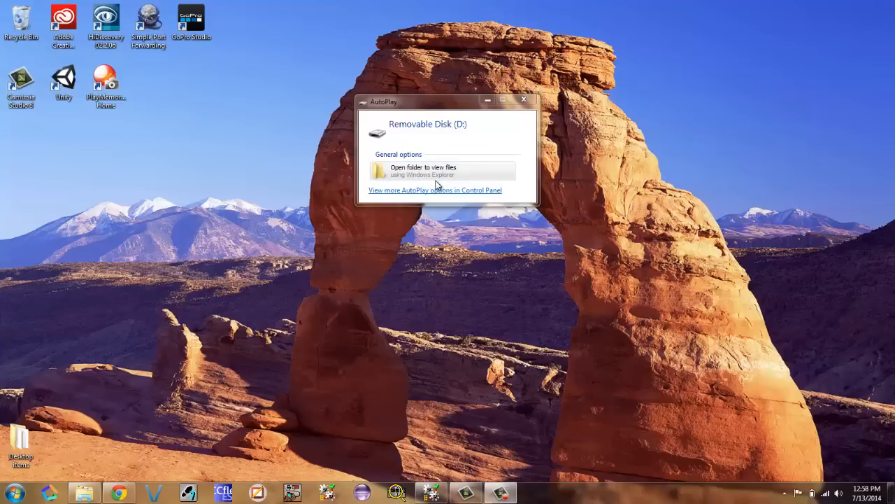
mouse_move(333, 248)
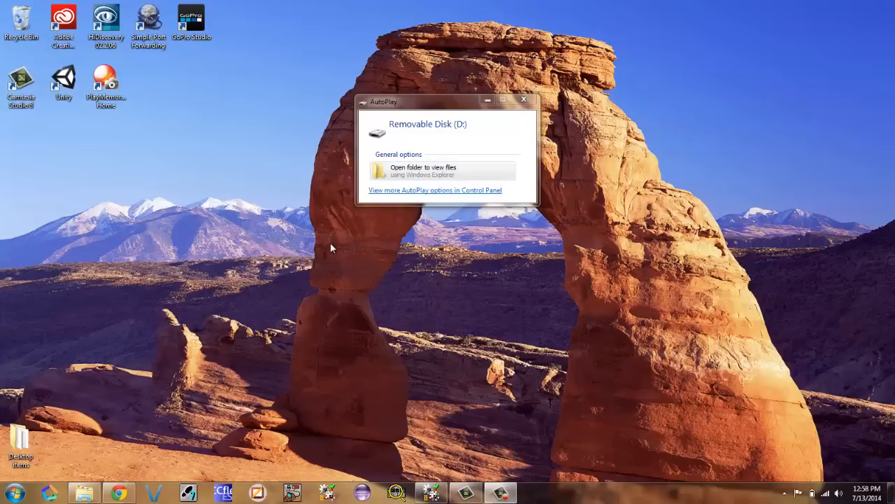
mouse_move(476, 337)
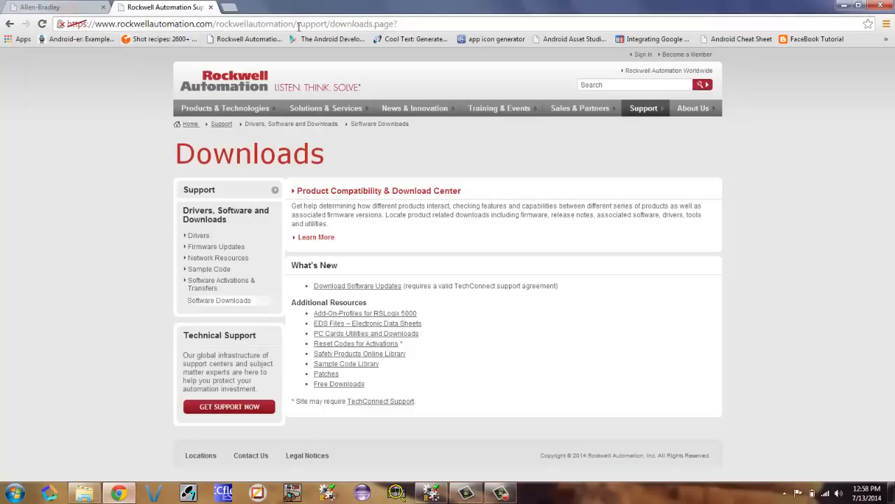
mouse_move(339, 173)
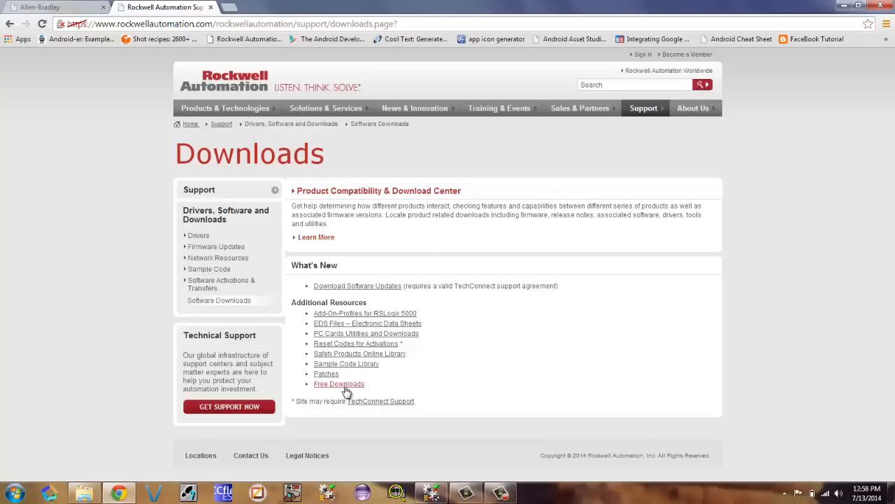
Step: Add Connected Components Workbench version 6.01.00 from the free downloads listing to Selections
click(338, 383)
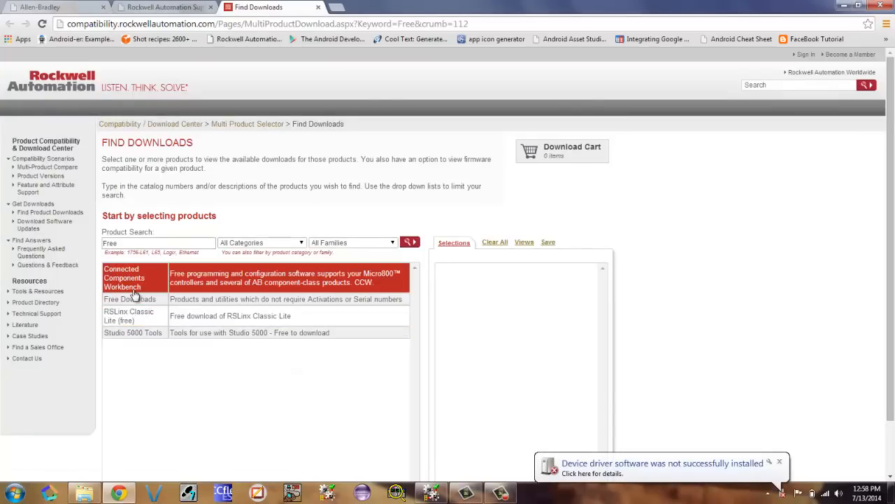
mouse_move(134, 289)
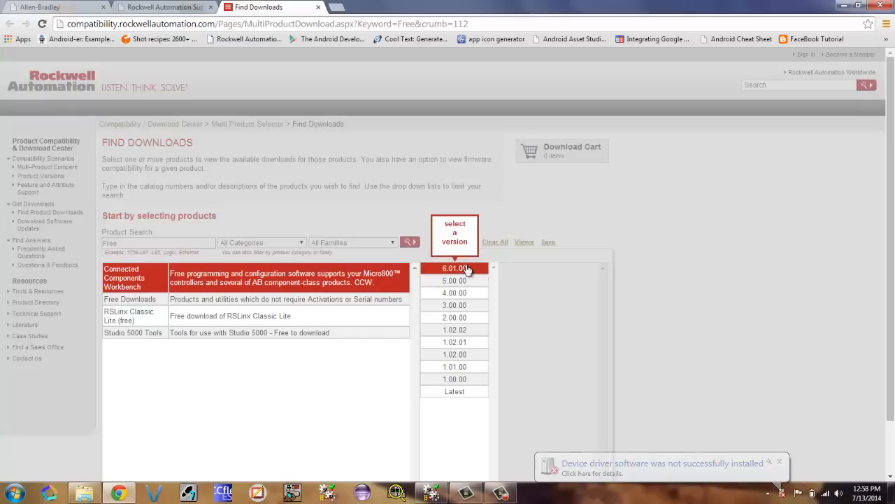
click(455, 269)
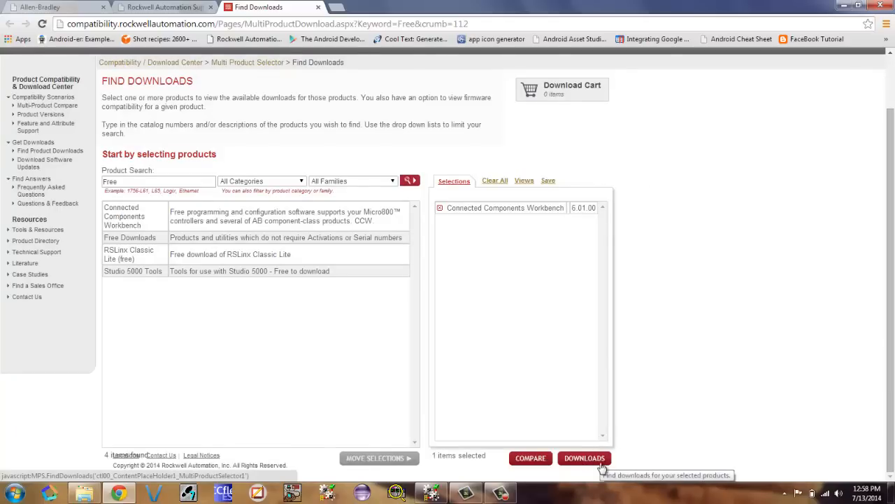
mouse_move(809, 148)
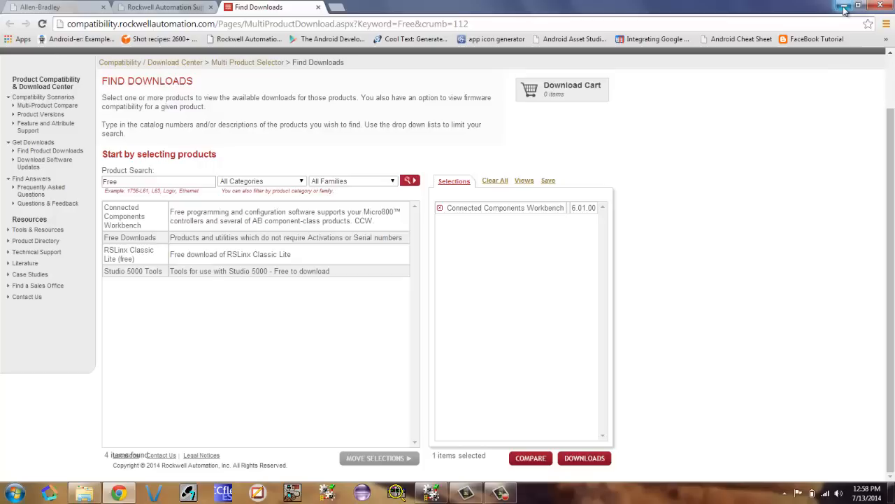
mouse_move(842, 10)
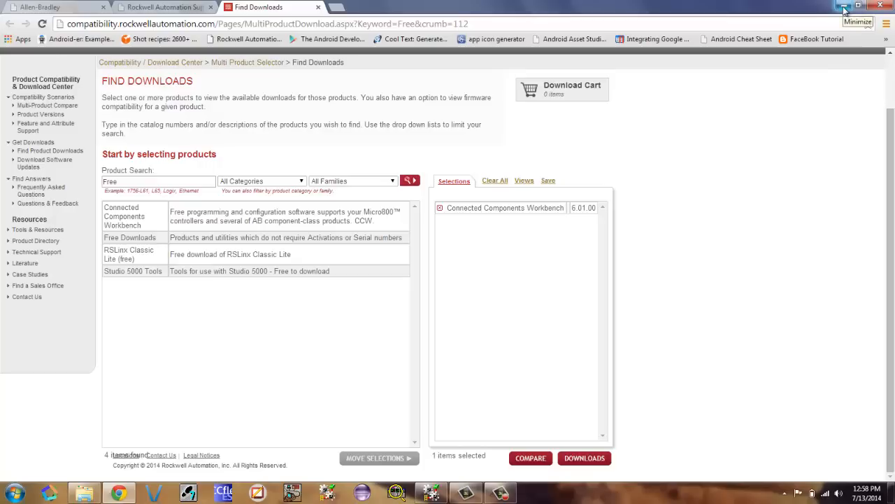
Step: Minimize the browser, view the removable disk's files and launch the PF52XUSB application
click(842, 11)
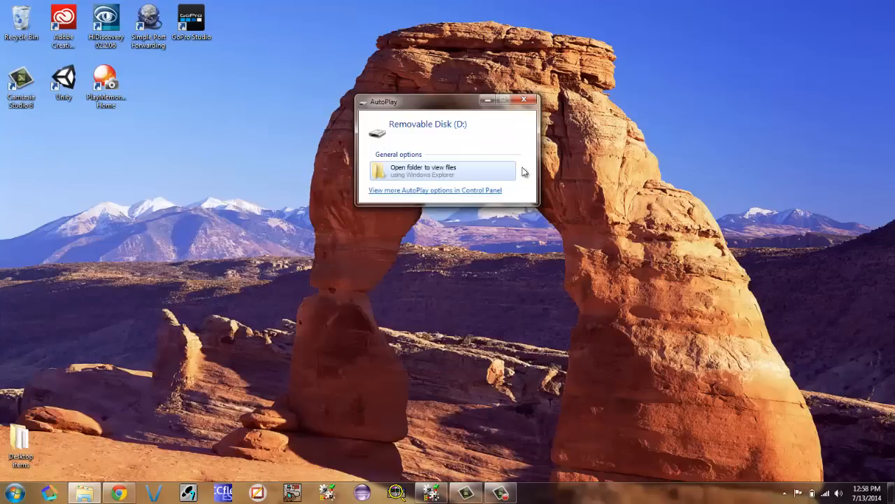
mouse_move(423, 170)
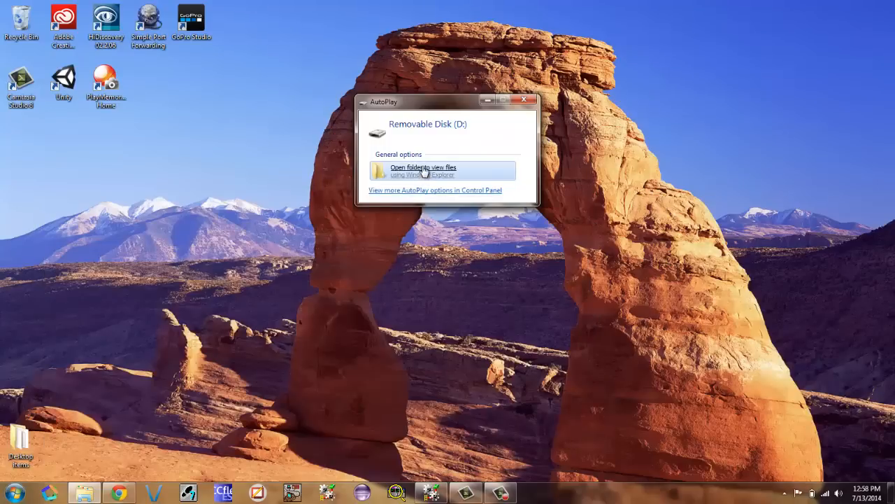
click(423, 171)
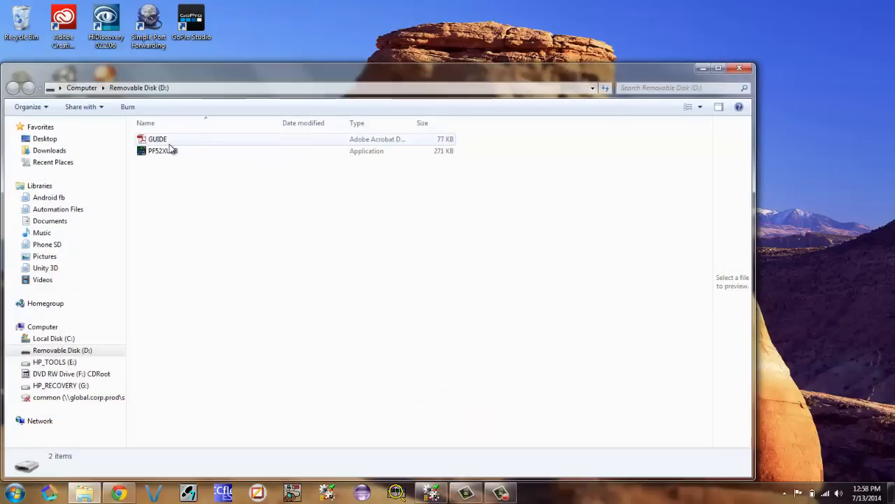
click(163, 151)
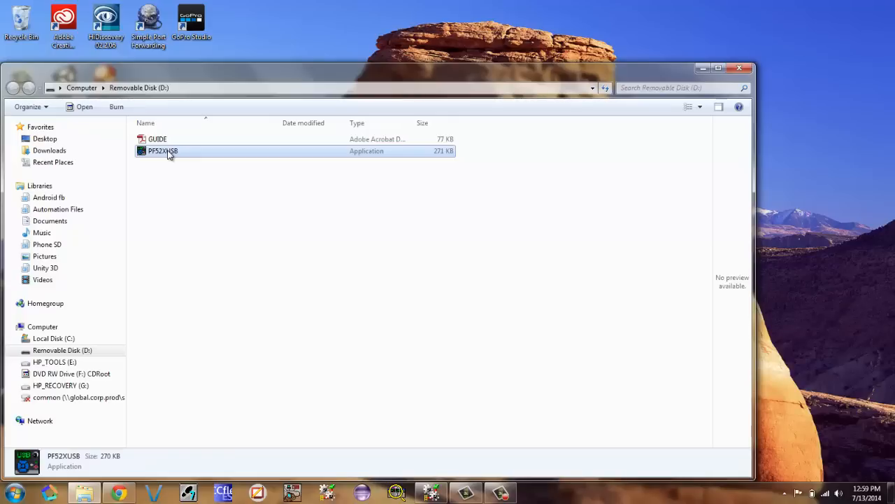
double_click(162, 152)
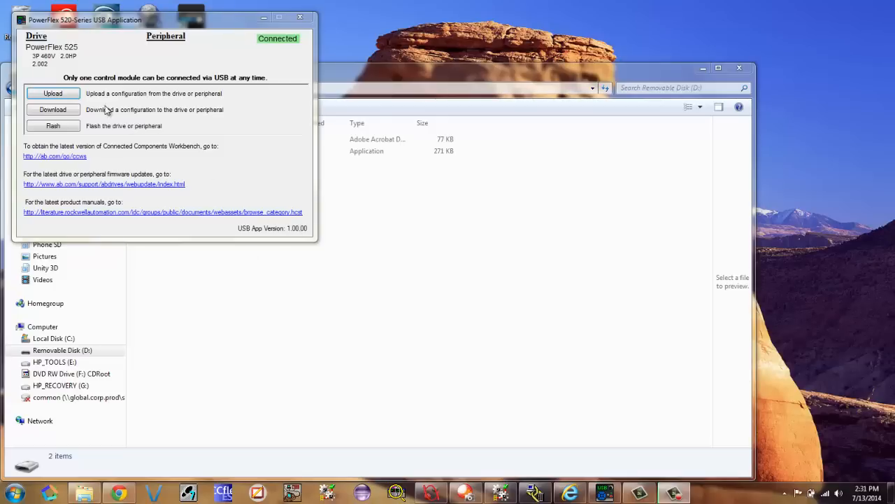
Step: Upload the PowerFlex 525's parameters to a file named Traing saved on the desktop
click(53, 93)
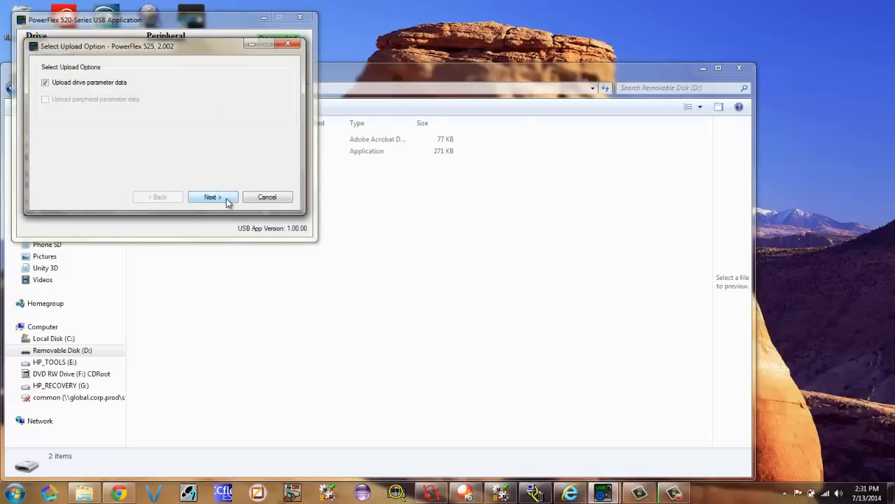
click(213, 196)
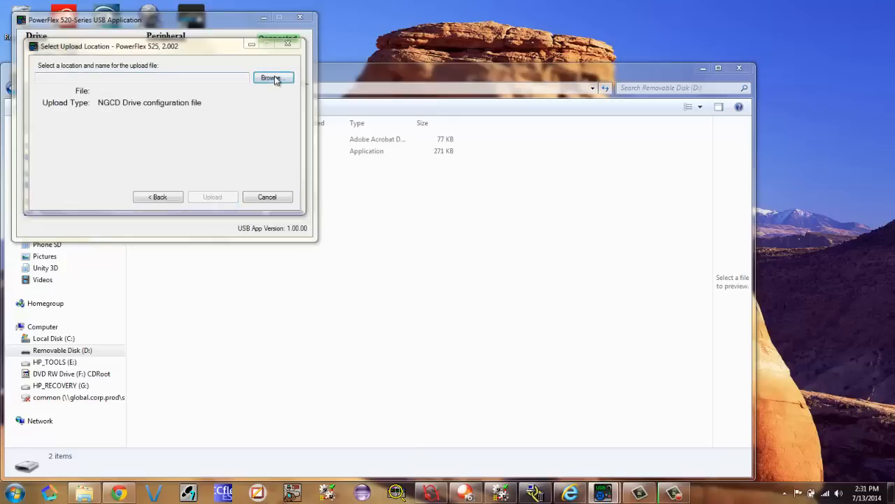
click(272, 79)
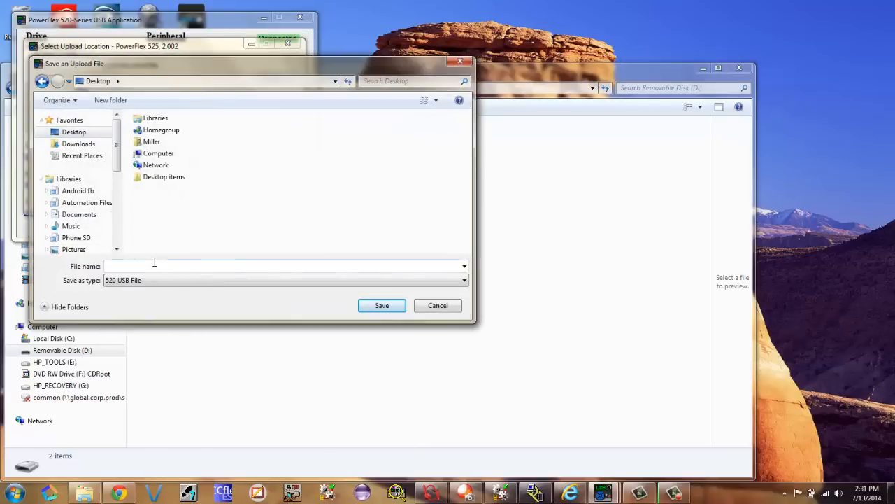
text(Tr)
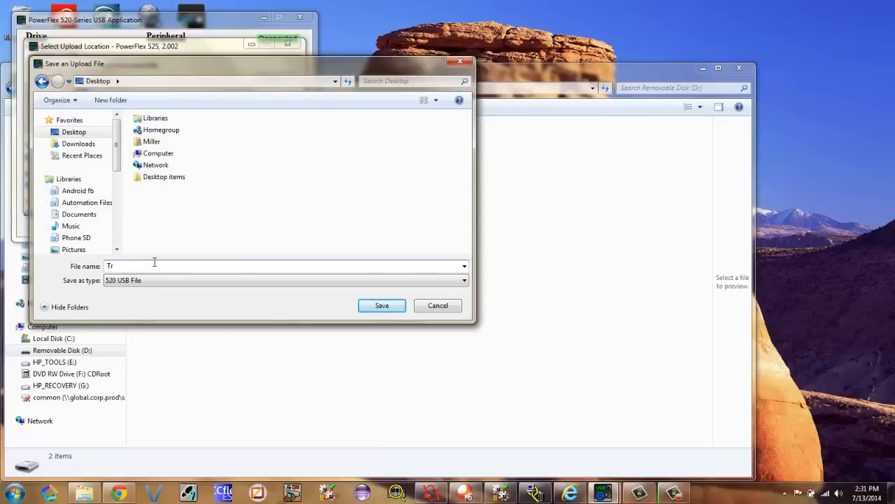
text(aing)
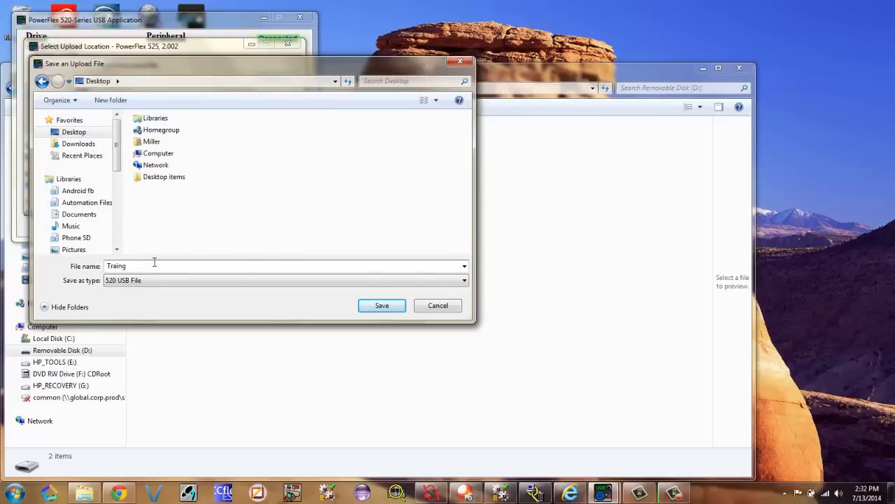
mouse_move(431, 340)
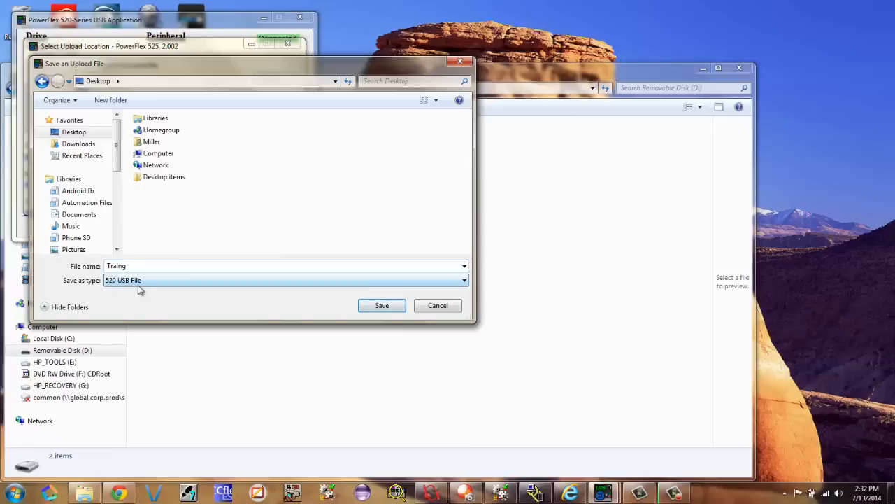
click(380, 305)
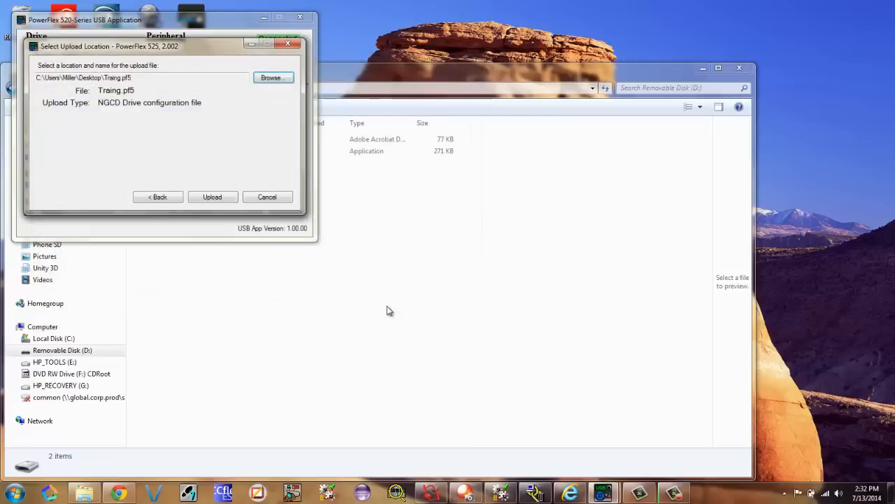
click(213, 195)
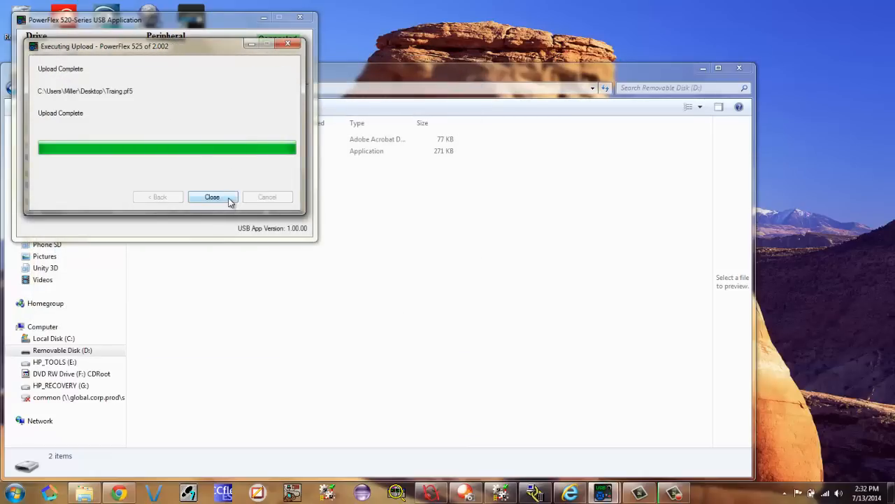
click(213, 196)
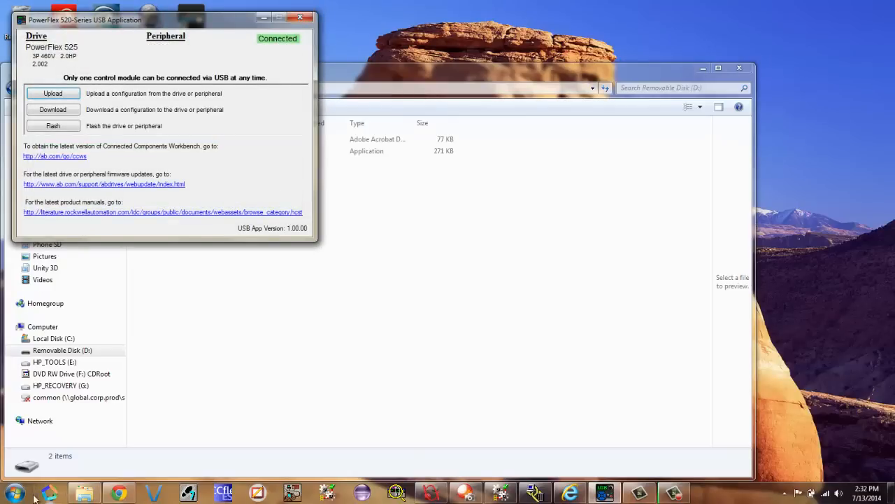
Step: Launch Connected Components Workbench from Start > All Programs > Rockwell Automation > CCW
click(10, 492)
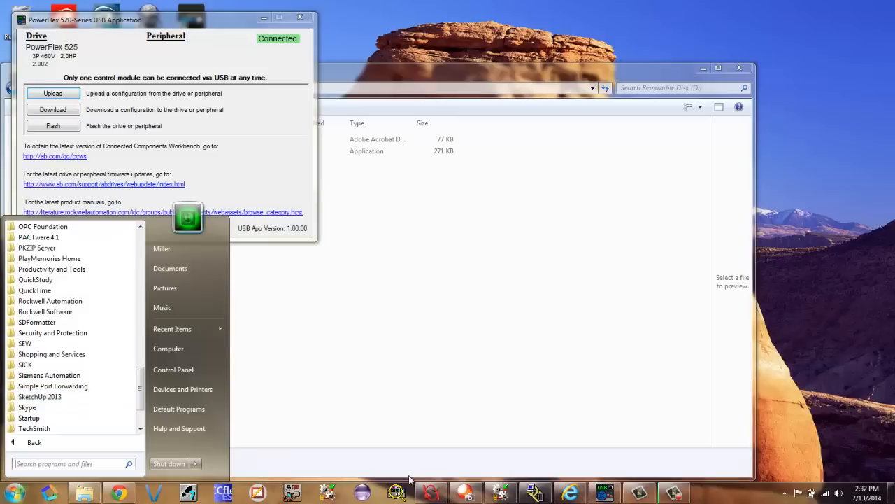
mouse_move(439, 493)
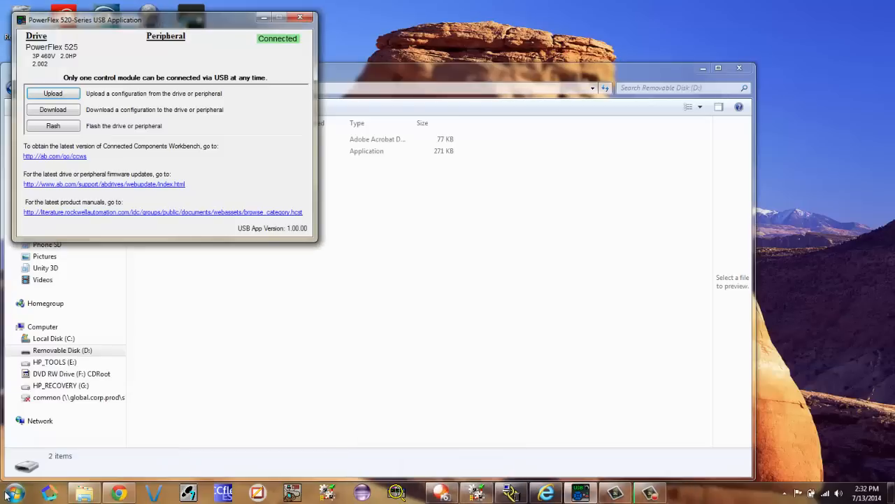
click(10, 492)
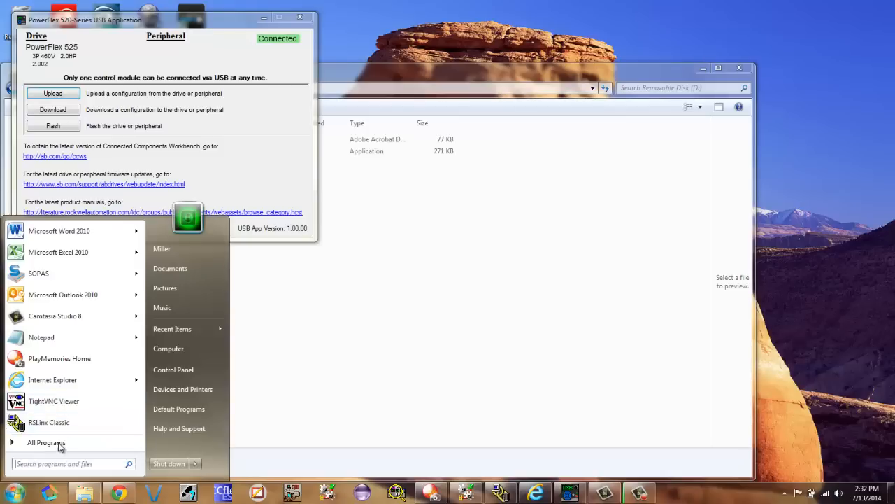
click(46, 442)
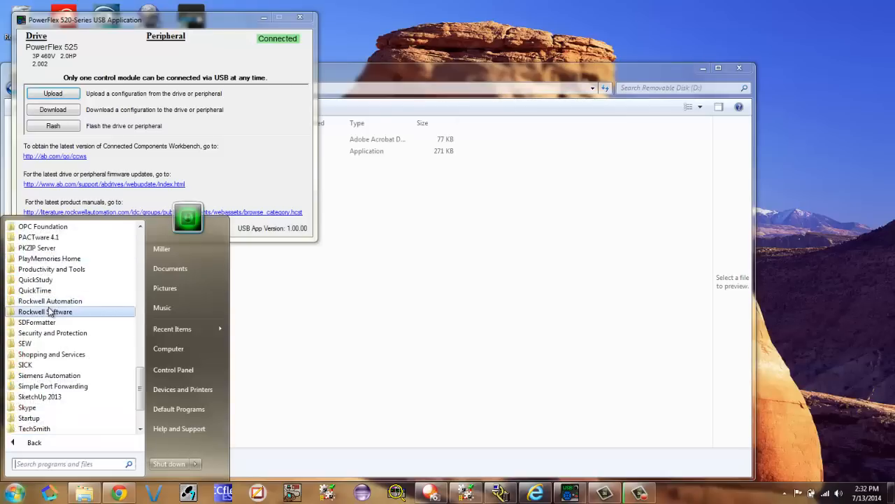
click(45, 310)
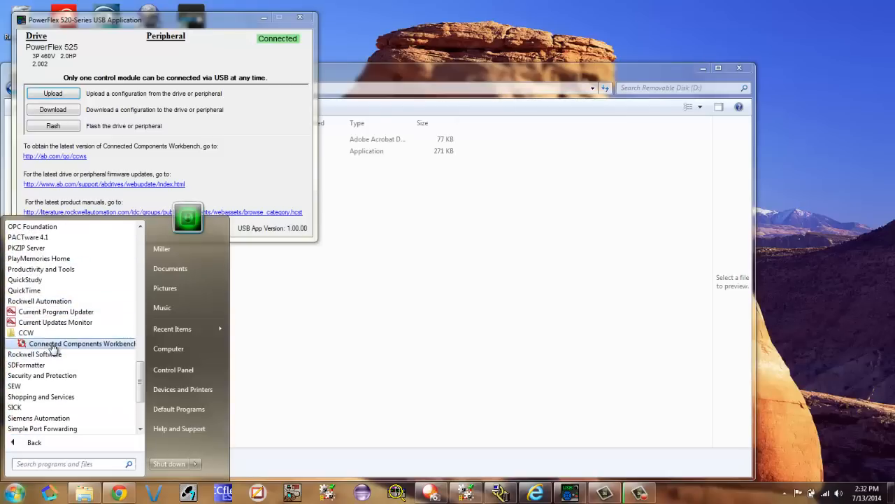
click(82, 343)
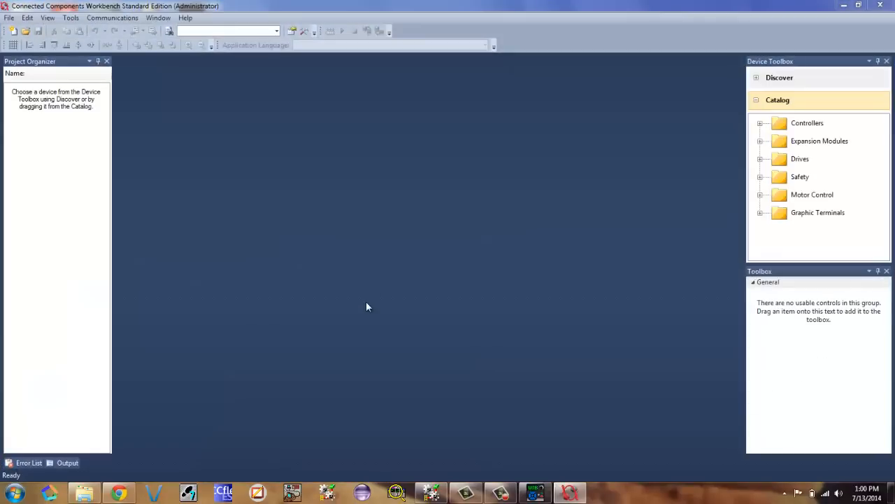
mouse_move(507, 366)
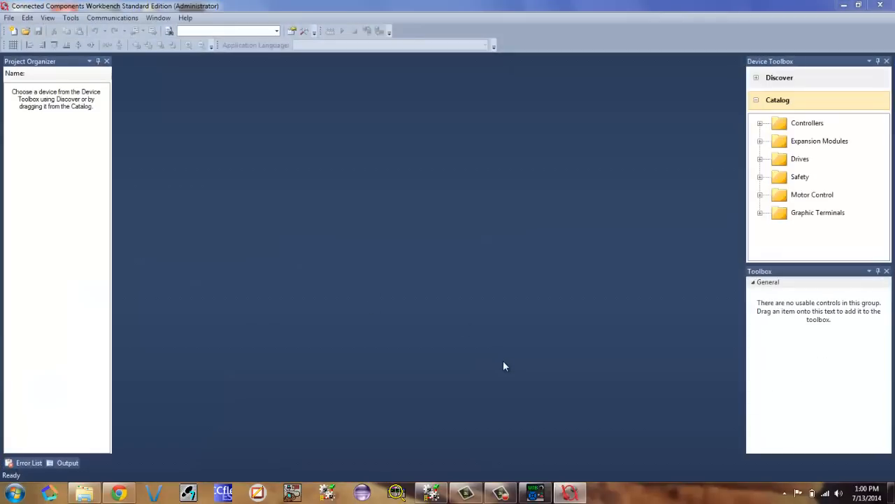
mouse_move(91, 74)
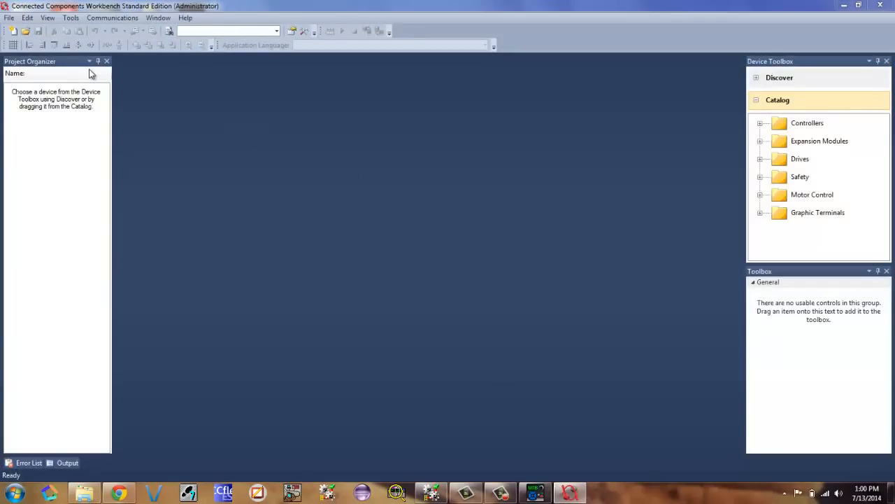
Step: Import the Traing .pf5 drive file from the desktop as a PowerFlex 525 device via File > Import Device
click(9, 17)
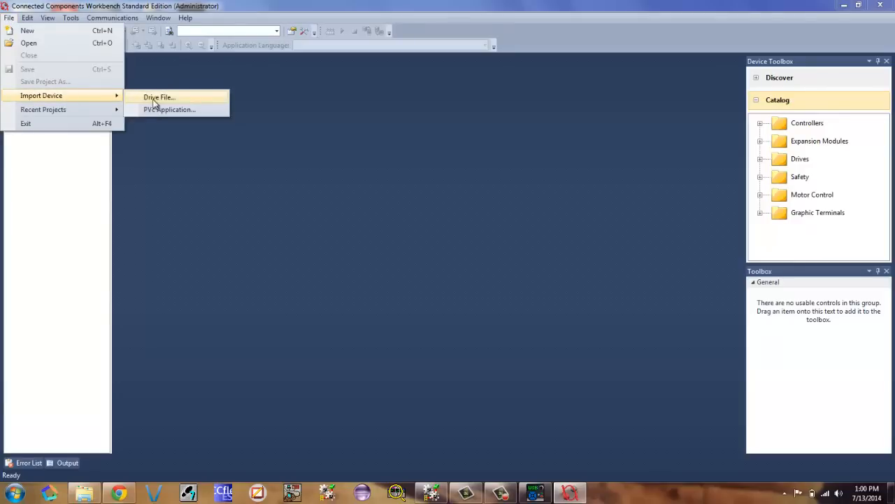
mouse_move(173, 104)
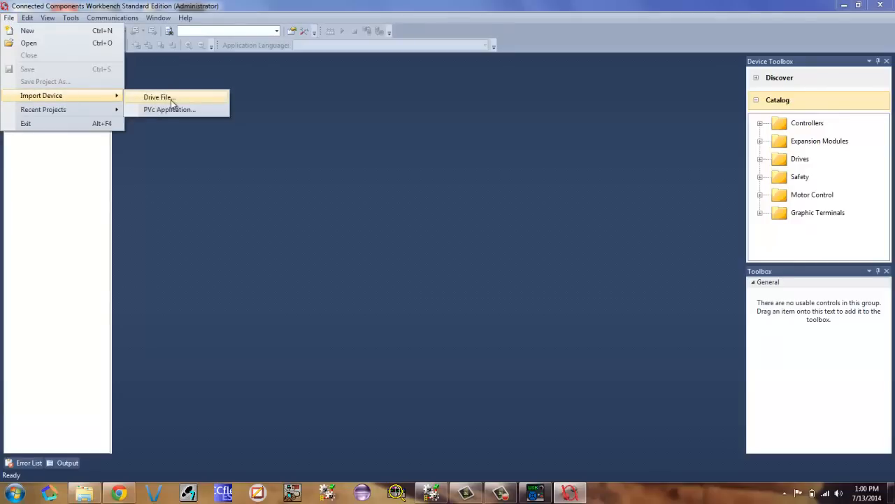
click(156, 98)
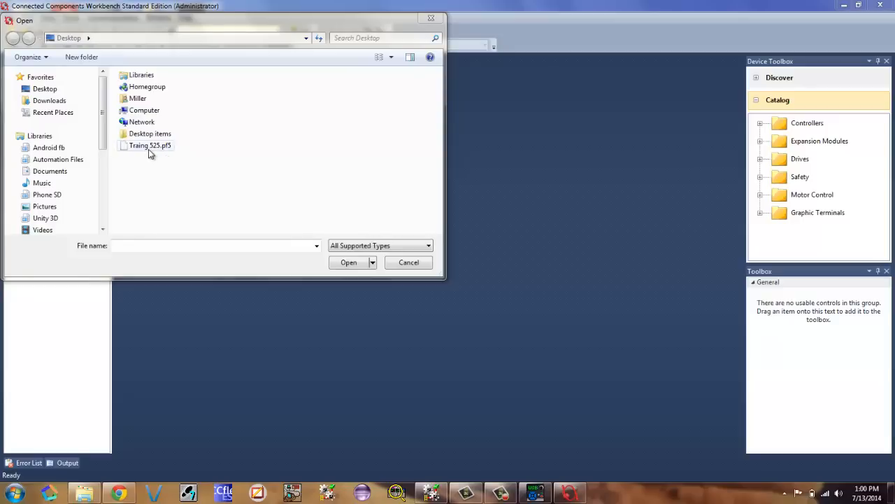
mouse_move(140, 154)
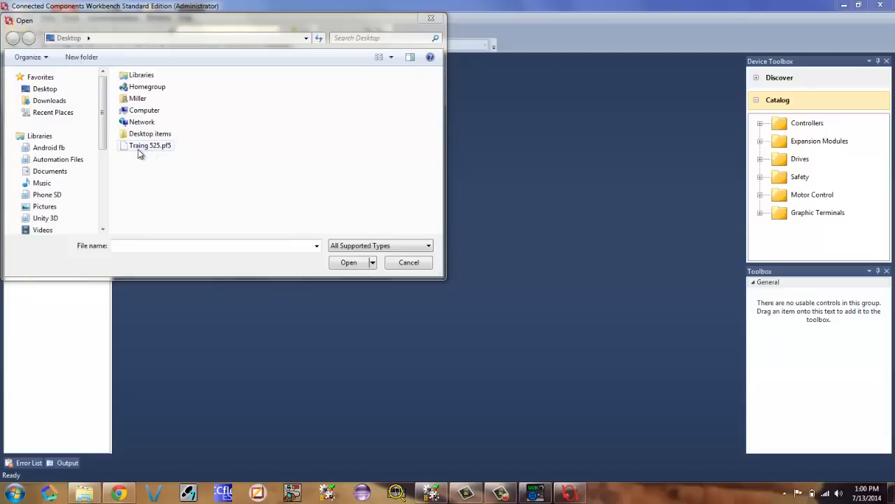
click(150, 144)
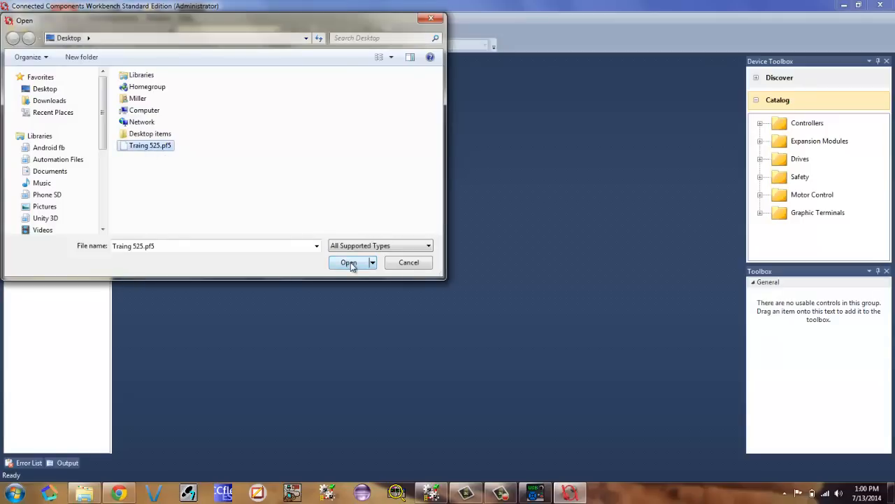
click(348, 261)
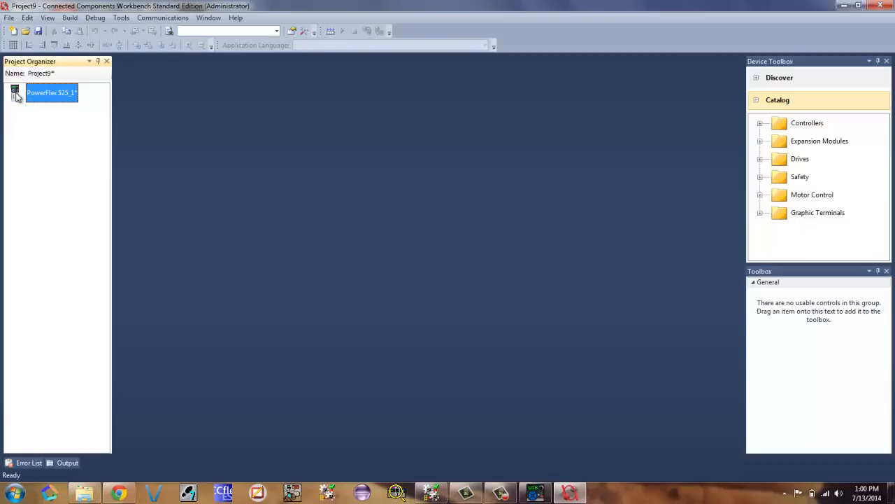
mouse_move(68, 101)
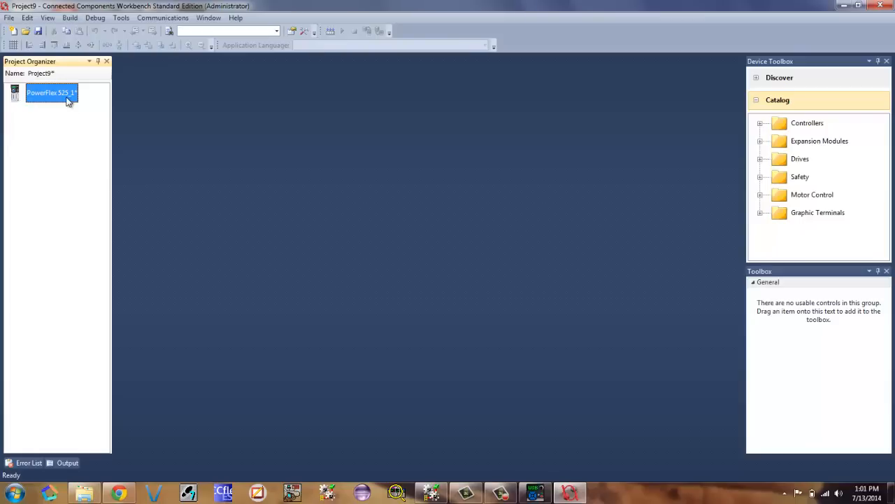
Step: Open the PowerFlex 525_1 device page from the Project Organizer
double_click(50, 93)
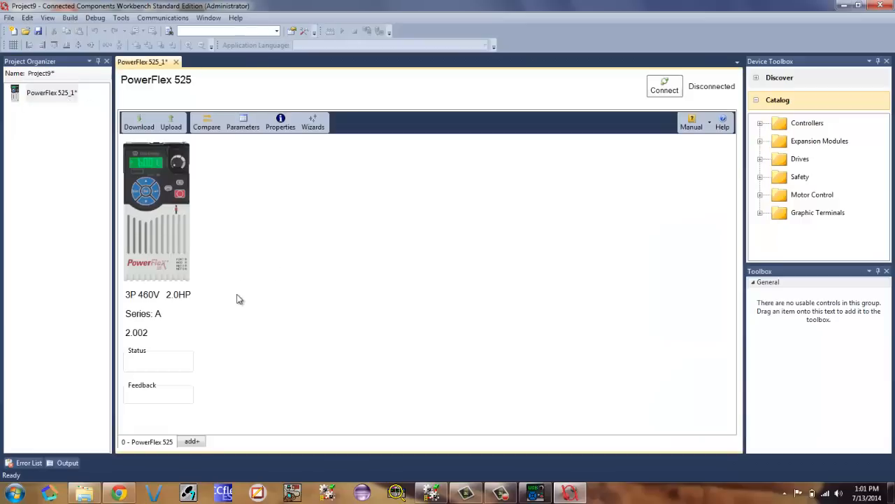
mouse_move(159, 308)
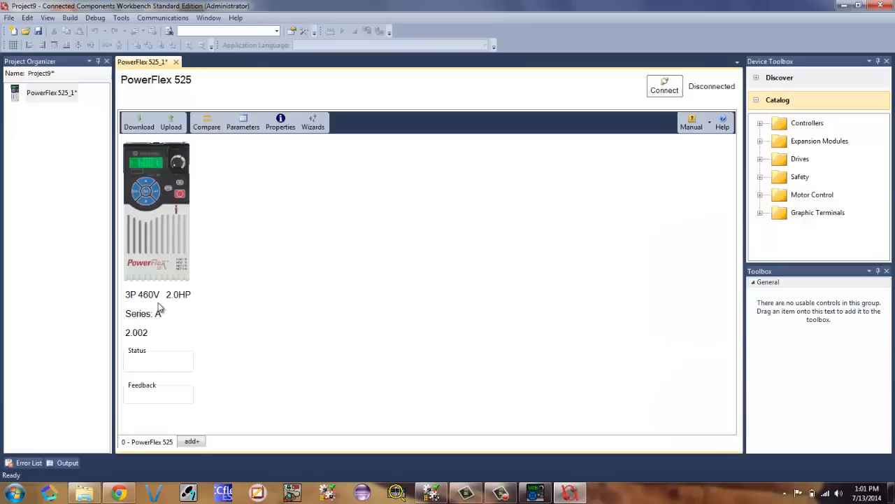
mouse_move(219, 296)
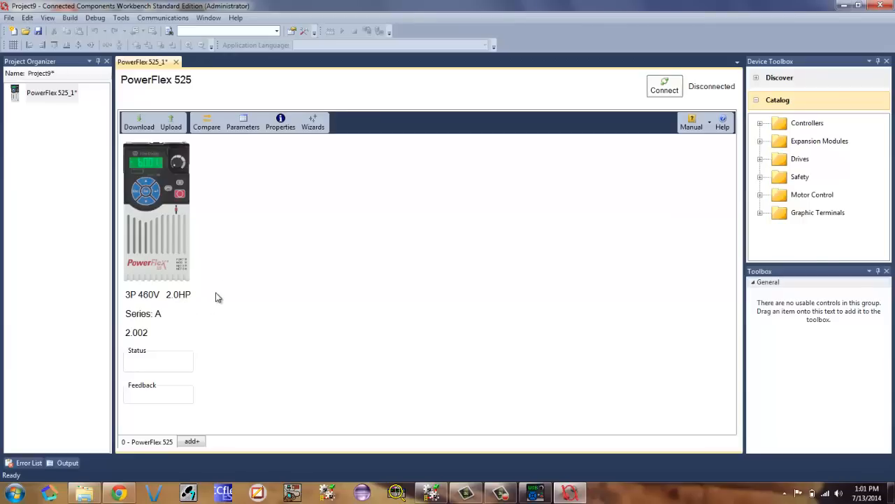
mouse_move(280, 123)
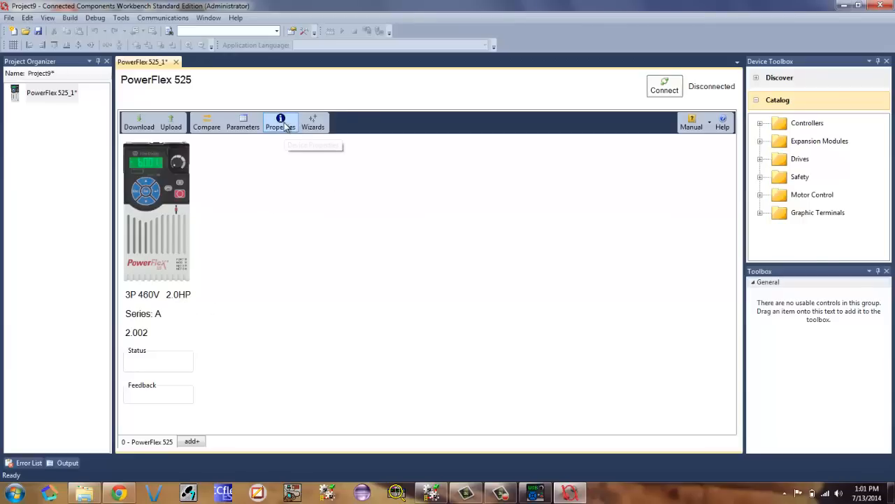
mouse_move(289, 235)
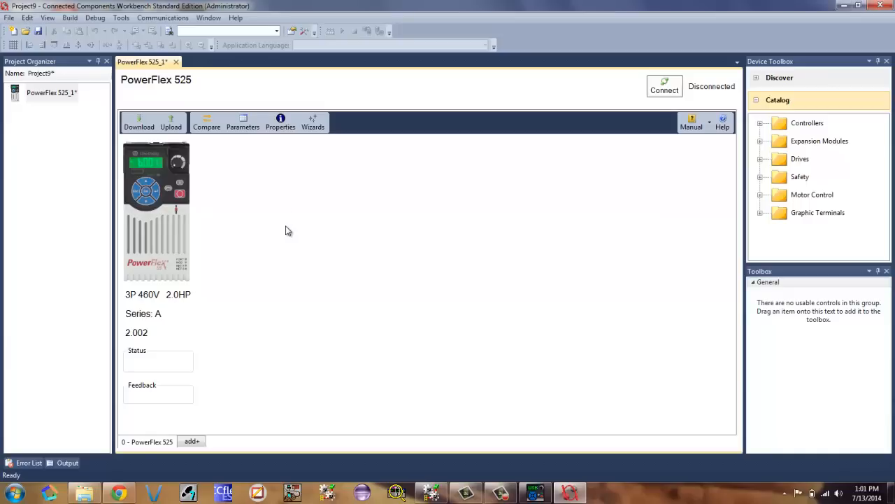
Step: In the drive's Communications properties, manually configure IP address 192.168.1.100
click(280, 123)
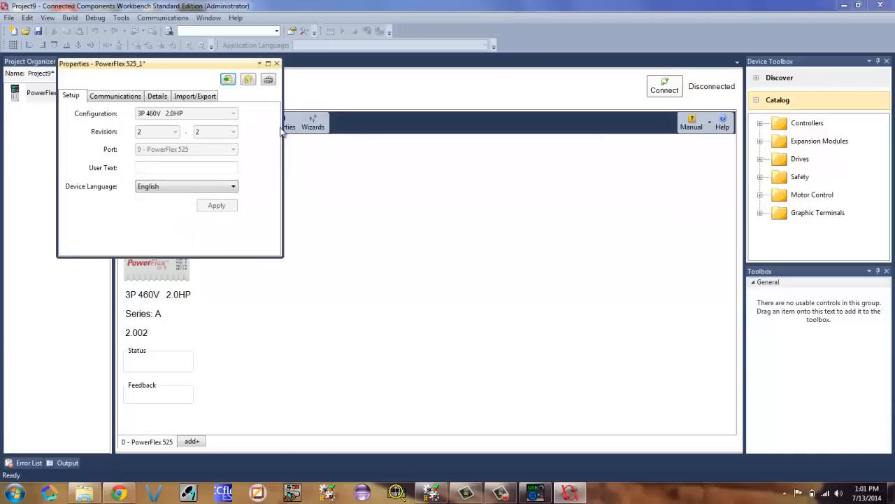
click(115, 95)
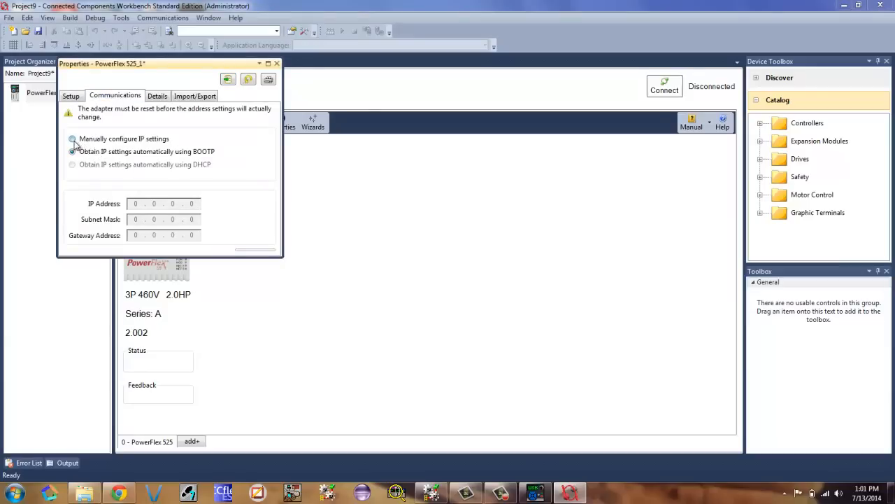
click(71, 138)
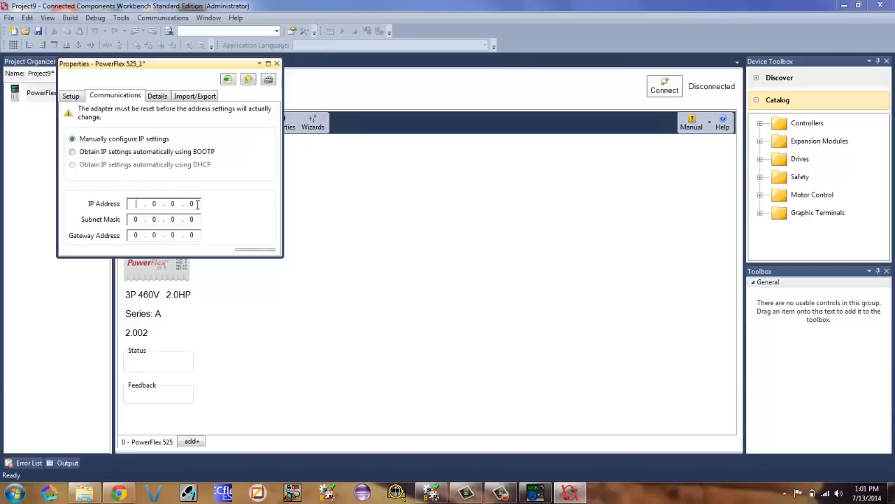
text(192.16)
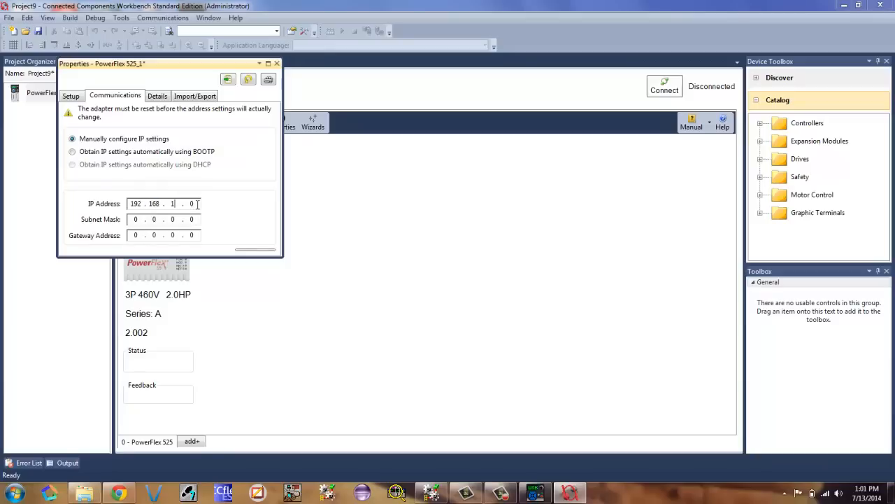
click(135, 218)
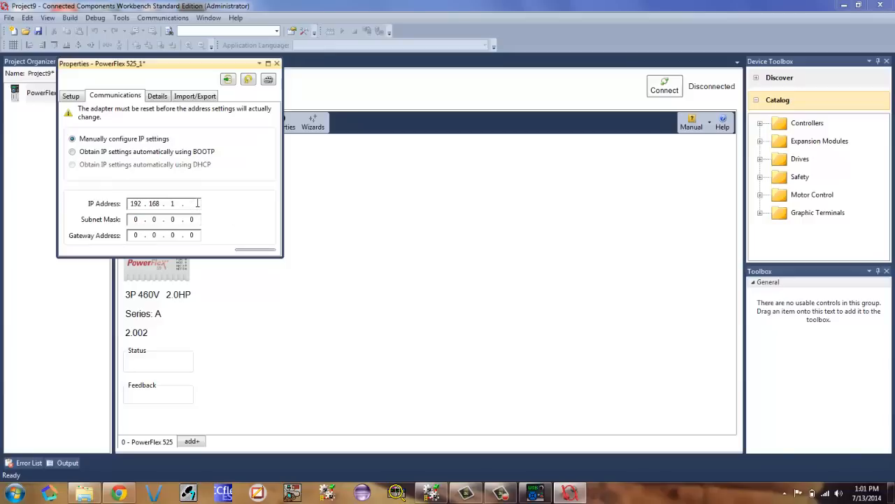
text(100)
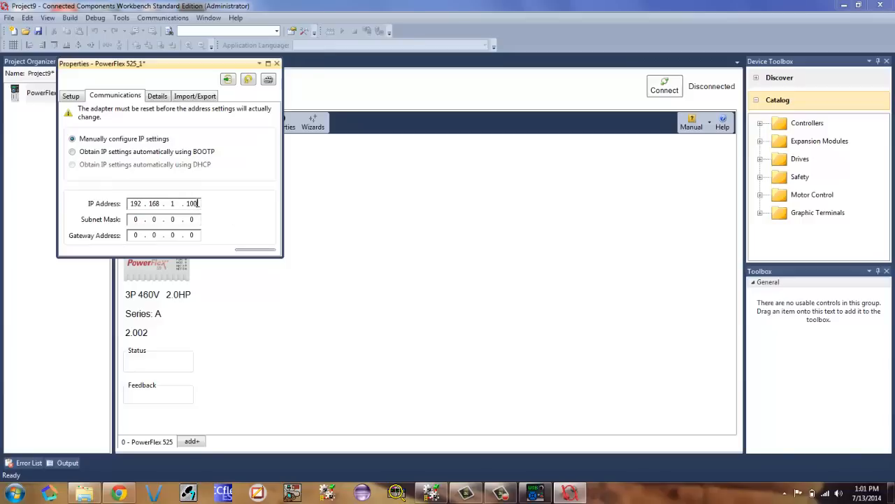
Step: Enter subnet mask 255.255.255.0 and gateway 192.168.1.1, then leave the properties dialog
click(134, 219)
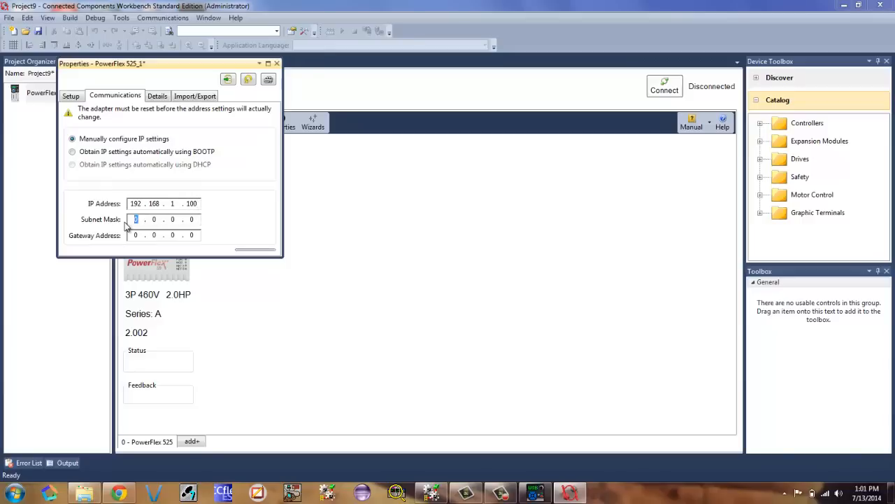
text(255 . 255 . 255 . 0)
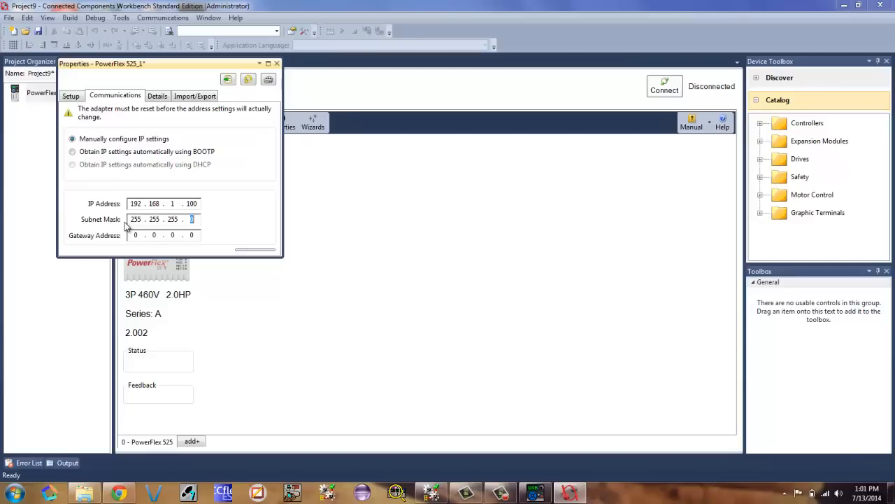
click(136, 235)
text(192 . 1)
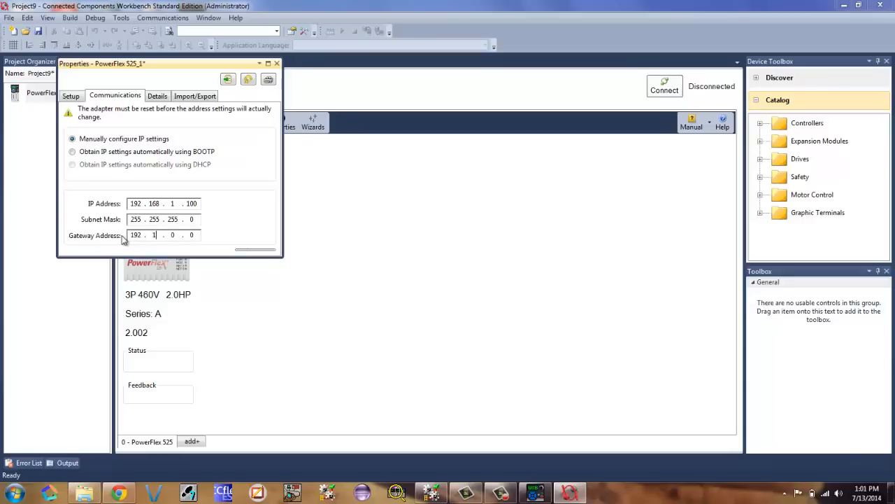
text(68)
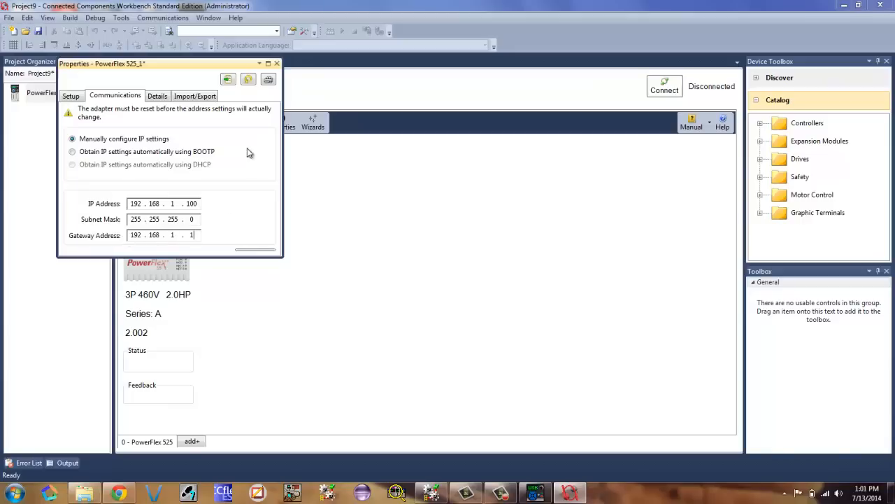
click(156, 95)
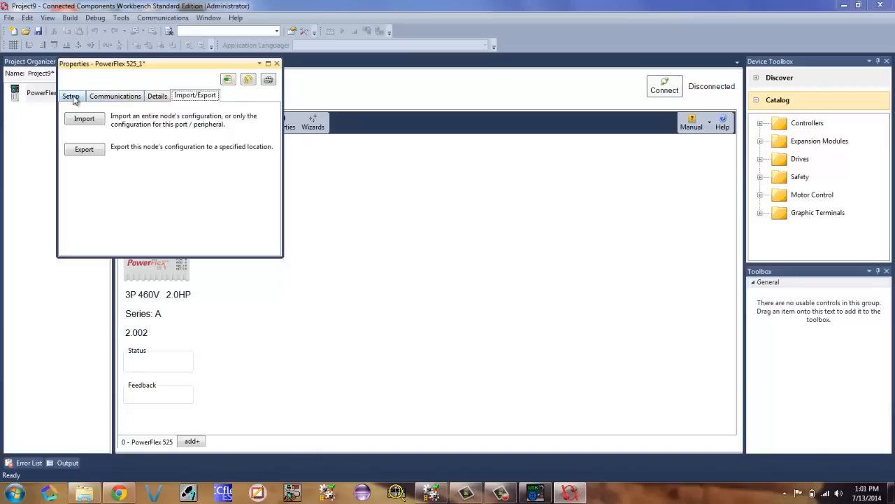
click(70, 95)
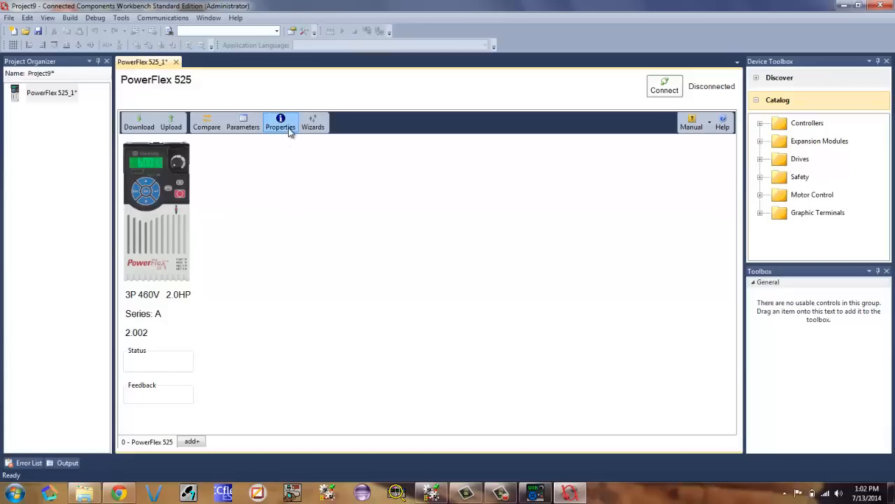
click(280, 123)
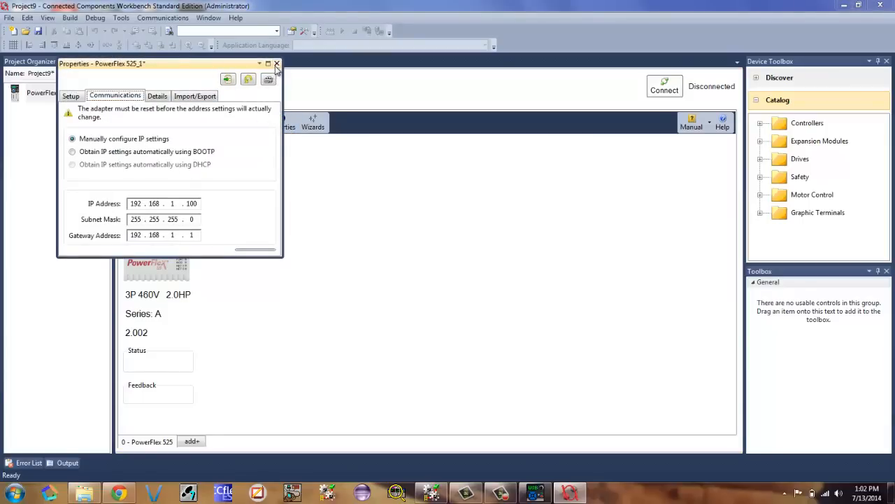
click(277, 64)
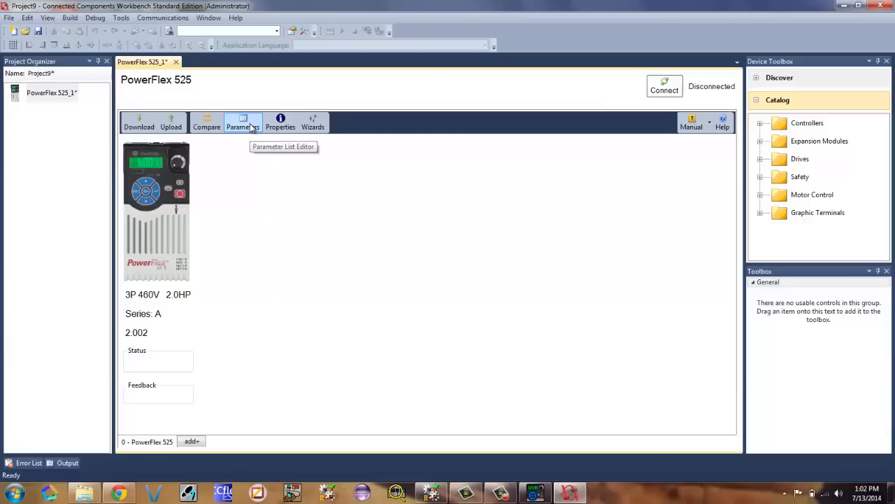
mouse_move(244, 126)
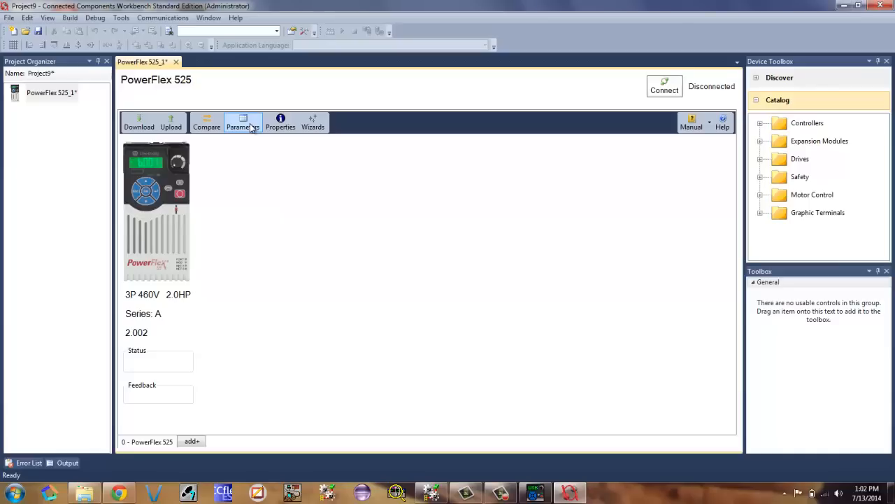
Step: Open the PowerFlex 525 Parameter List Editor and browse its parameters
click(244, 123)
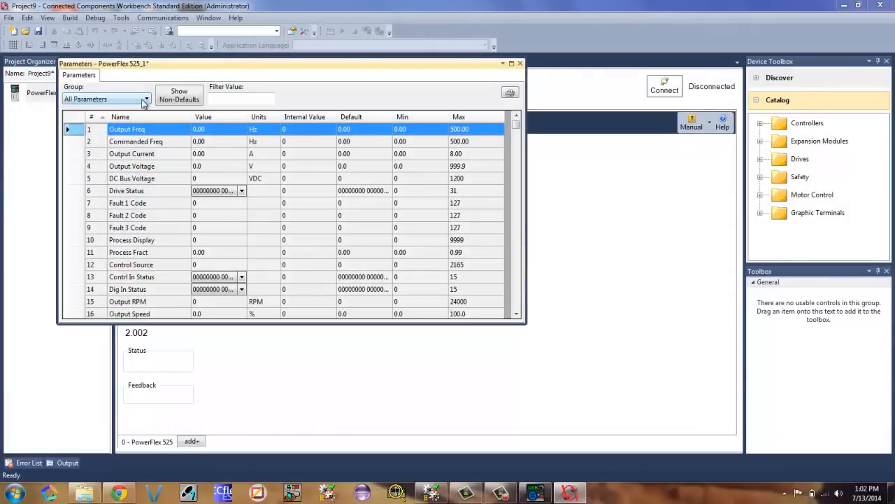
mouse_move(554, 185)
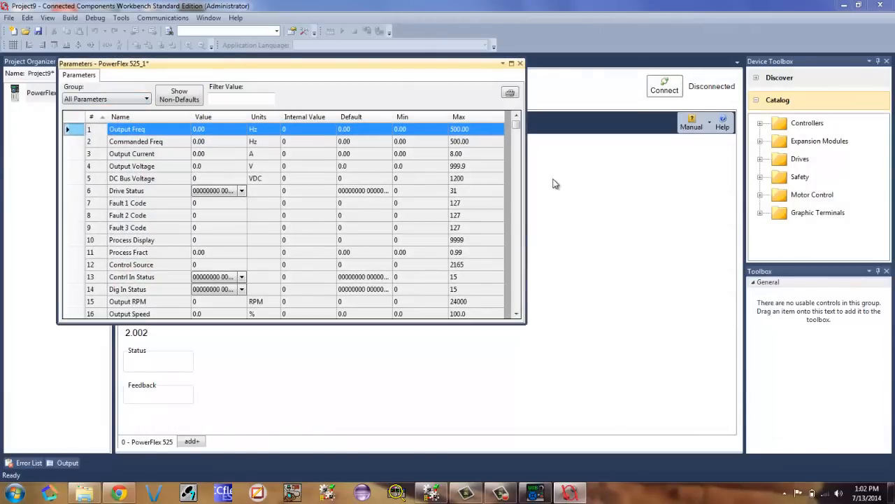
scroll(down, 3)
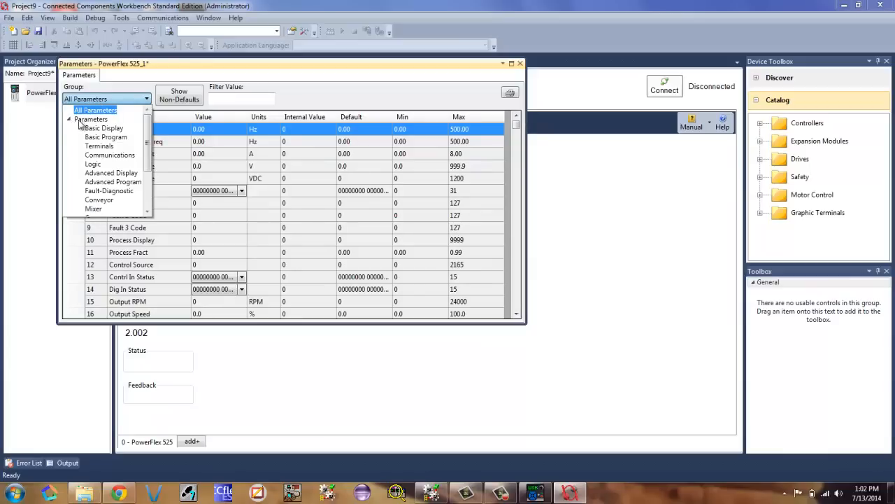
mouse_move(119, 144)
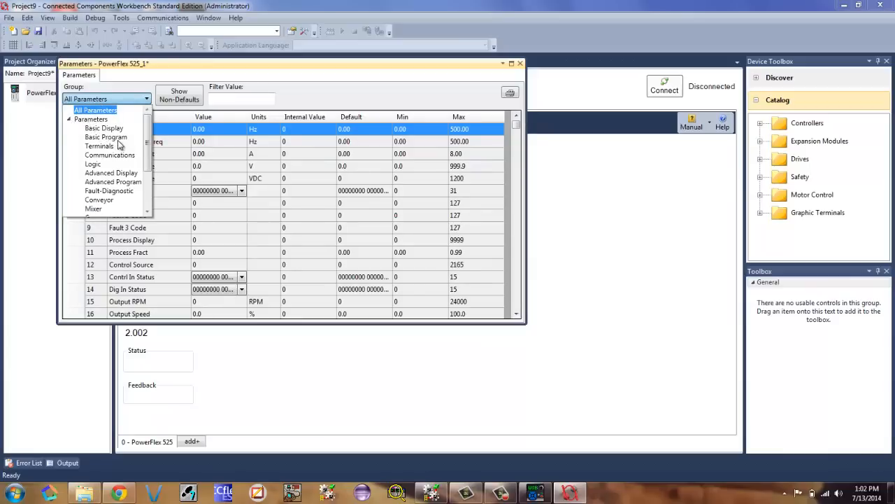
Step: Filter to the Basic Program group and set Accel Time 1 to 2.0 s and Decel Time 1 to 0.1 s
click(107, 137)
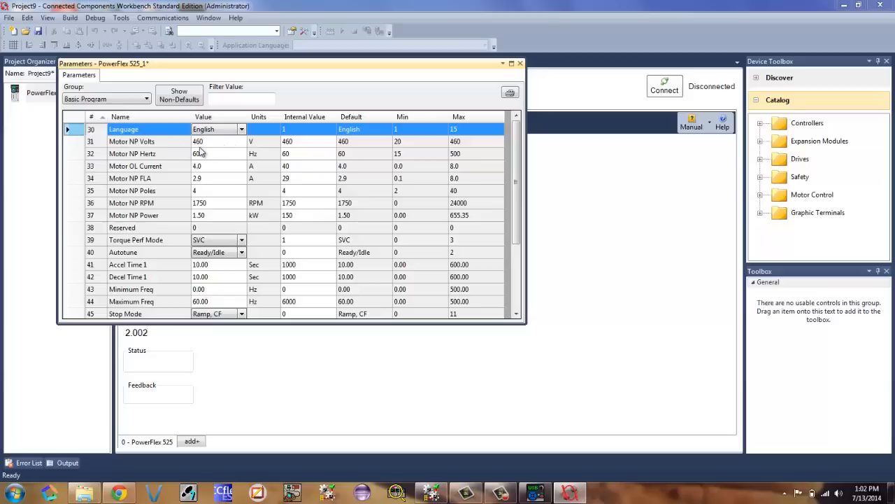
mouse_move(227, 185)
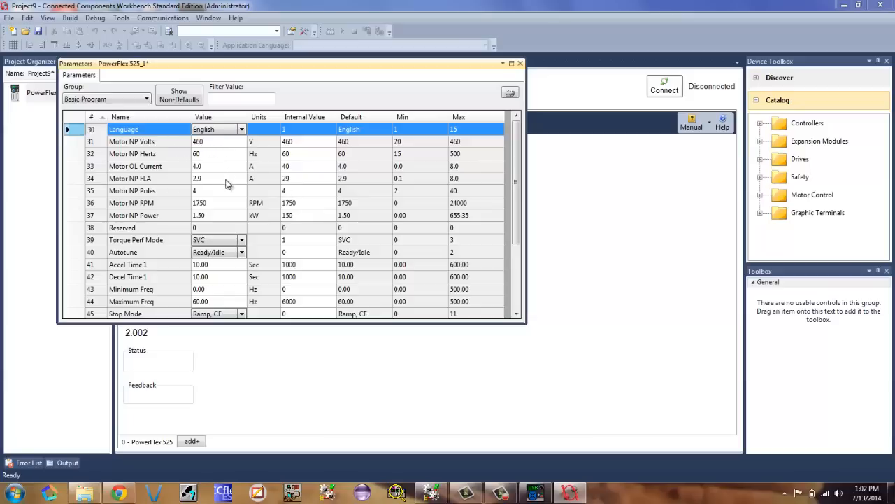
mouse_move(222, 212)
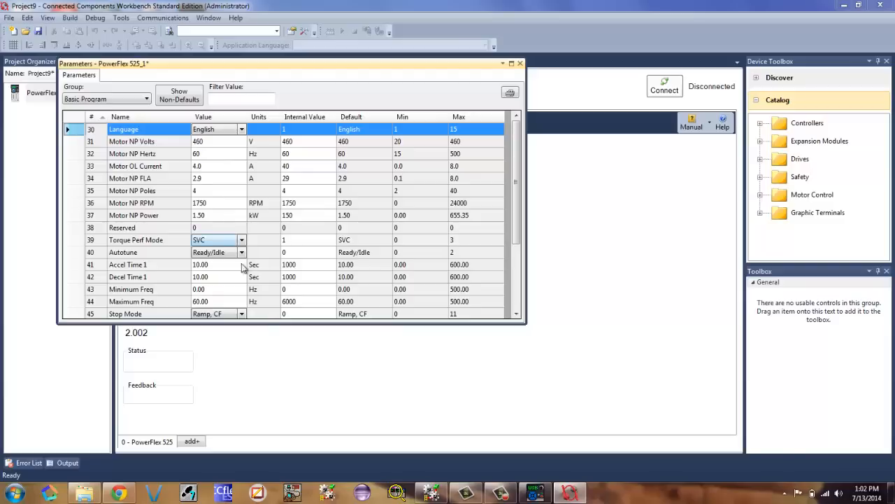
click(201, 264)
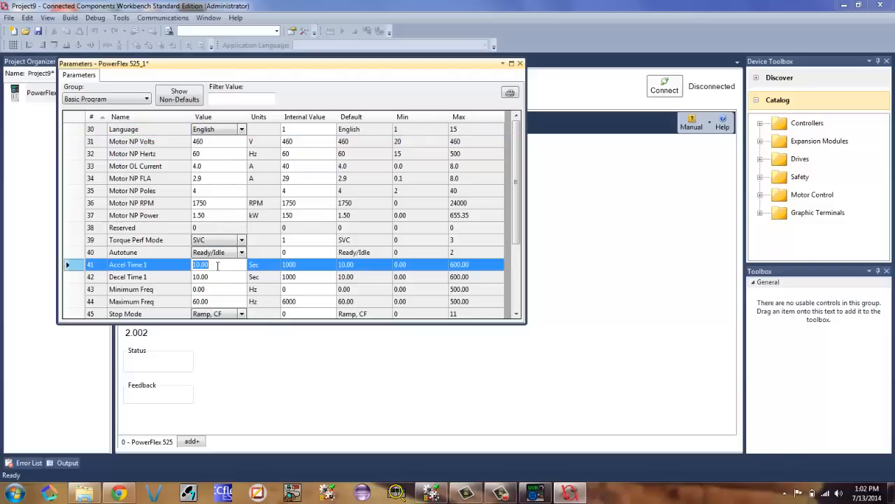
text(2.0)
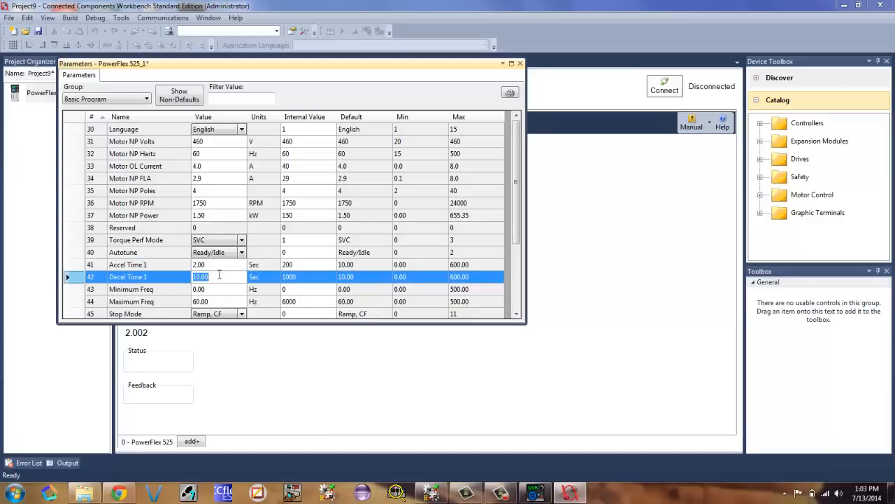
text(1)
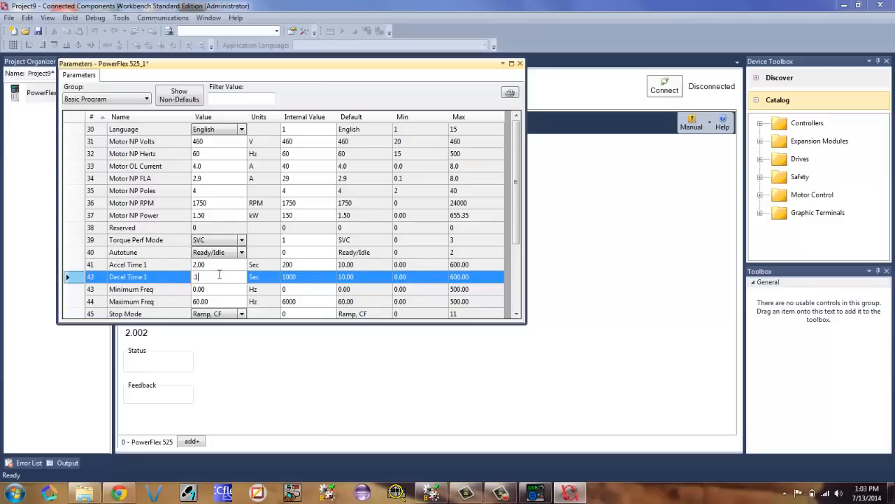
key(Return)
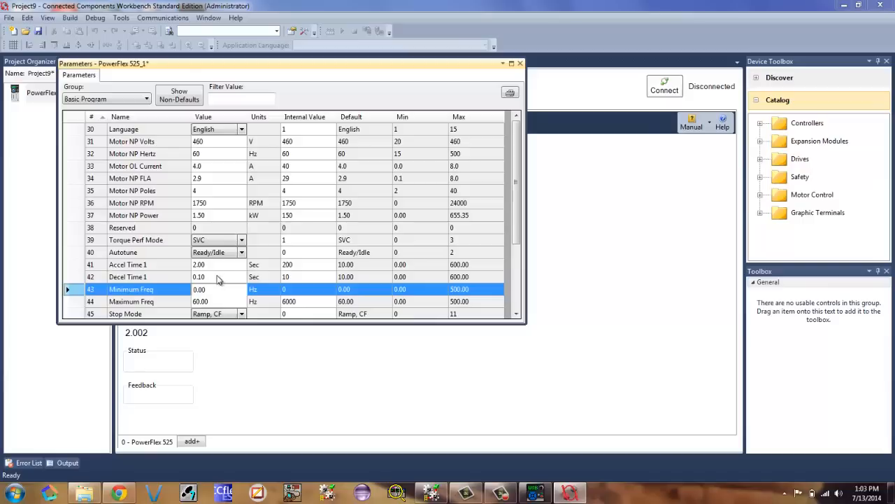
mouse_move(216, 283)
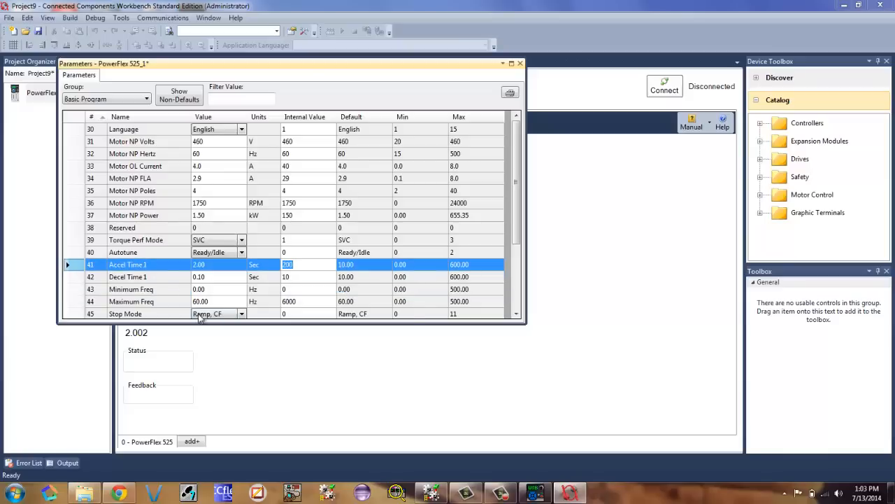
mouse_move(217, 297)
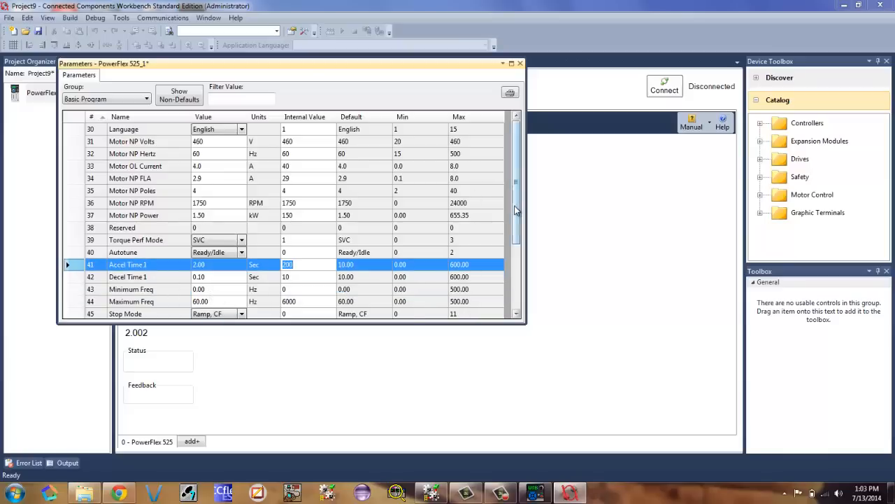
Step: Set both Start Source 1 and Speed Reference1 to EtherNet/IP
scroll(down, 3)
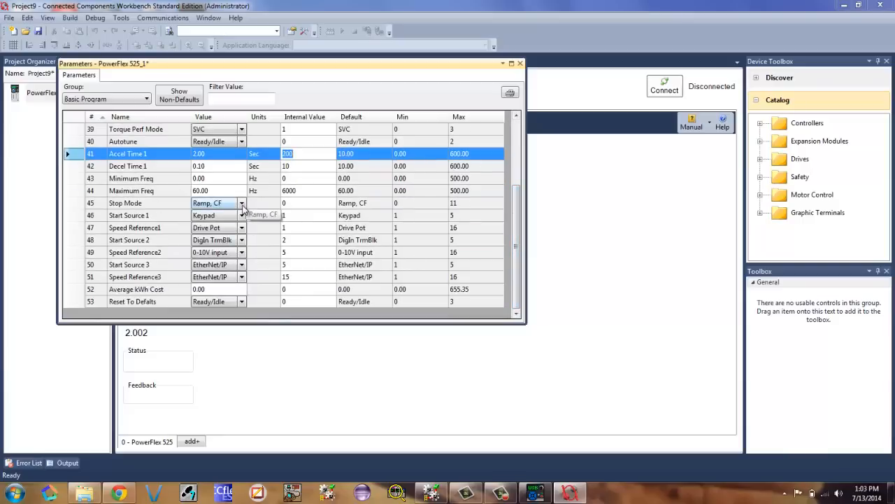
mouse_move(254, 239)
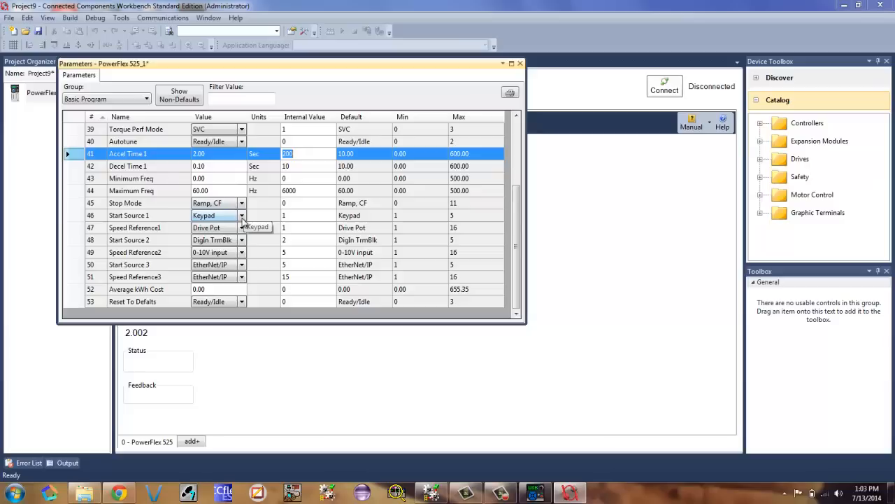
click(240, 215)
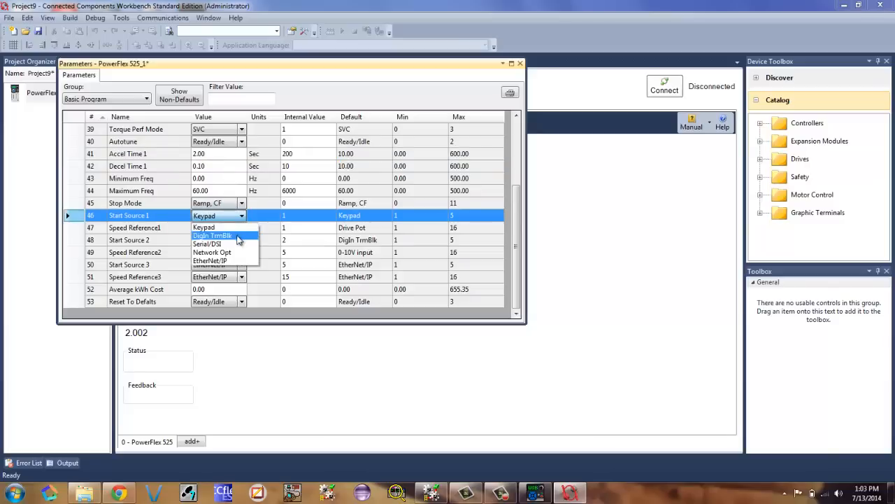
click(210, 260)
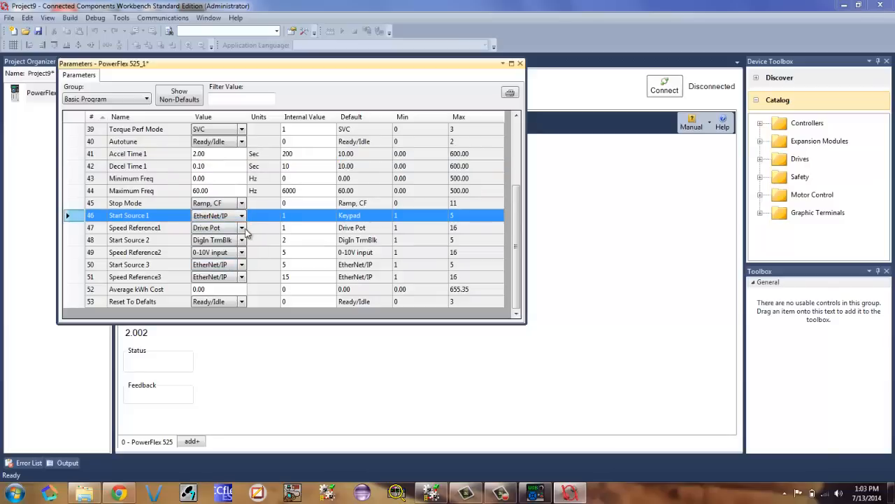
click(241, 226)
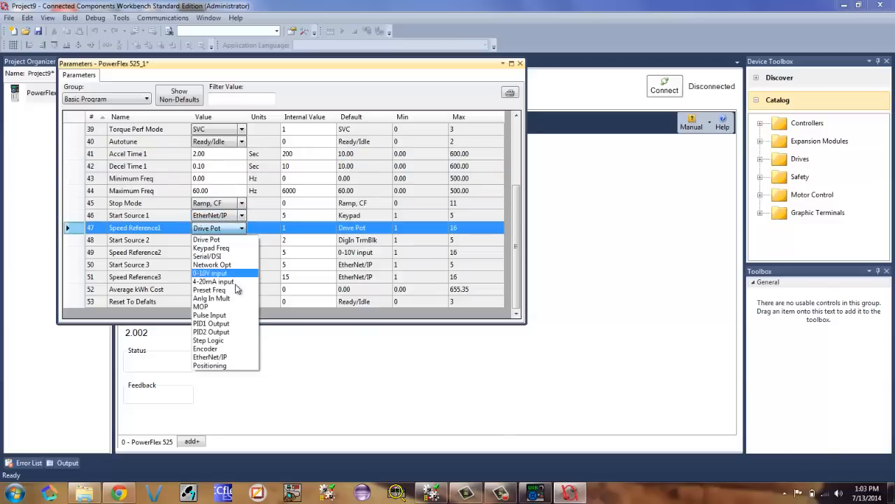
mouse_move(231, 356)
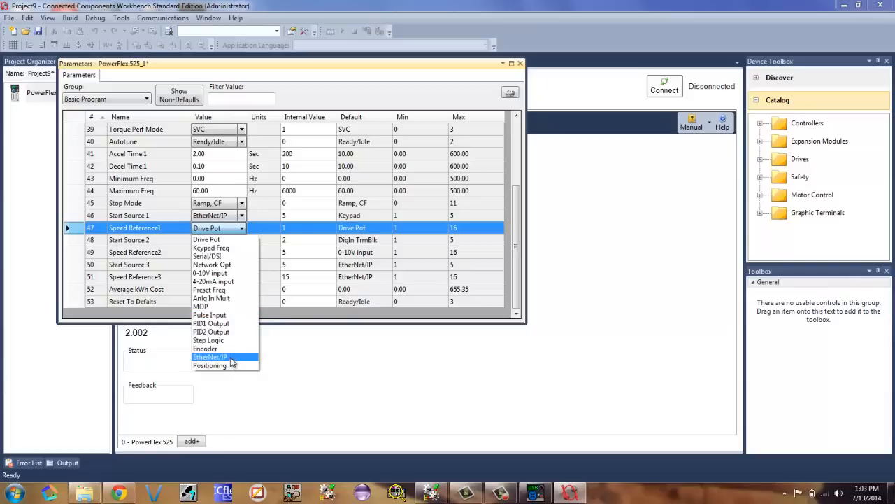
click(210, 356)
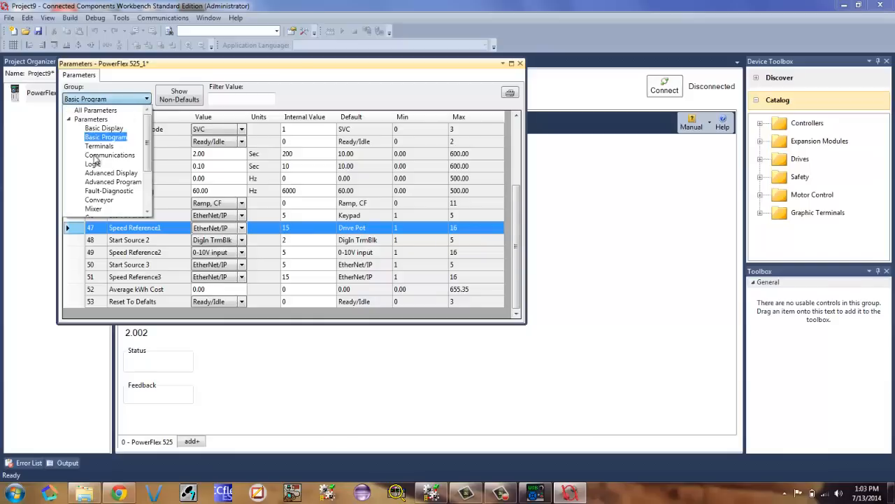
Step: Review the Communications and Terminals parameter groups, then close the parameter list
click(109, 153)
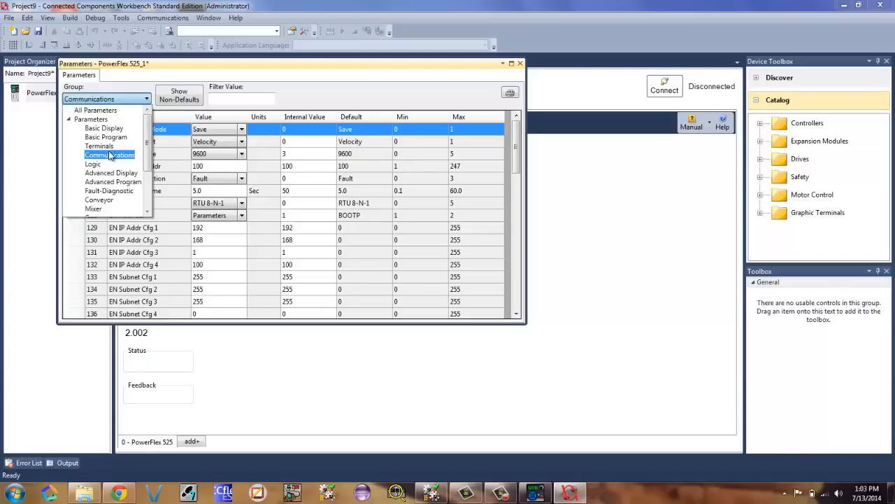
click(98, 145)
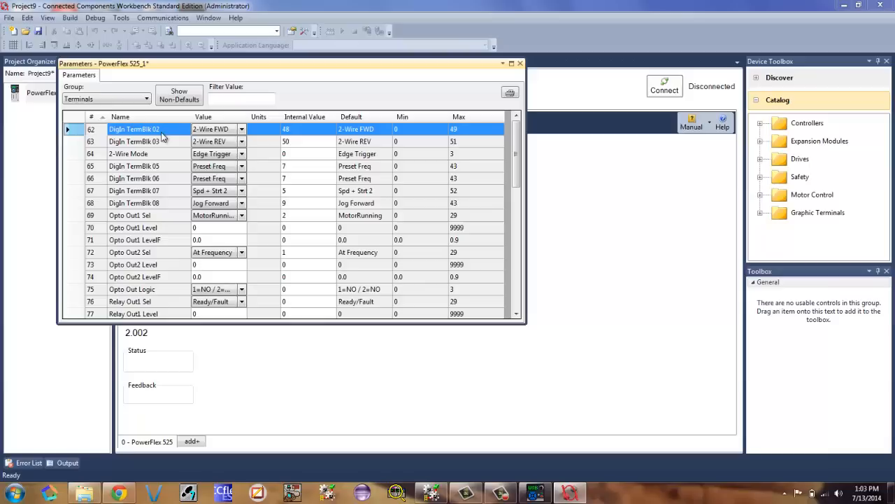
mouse_move(250, 167)
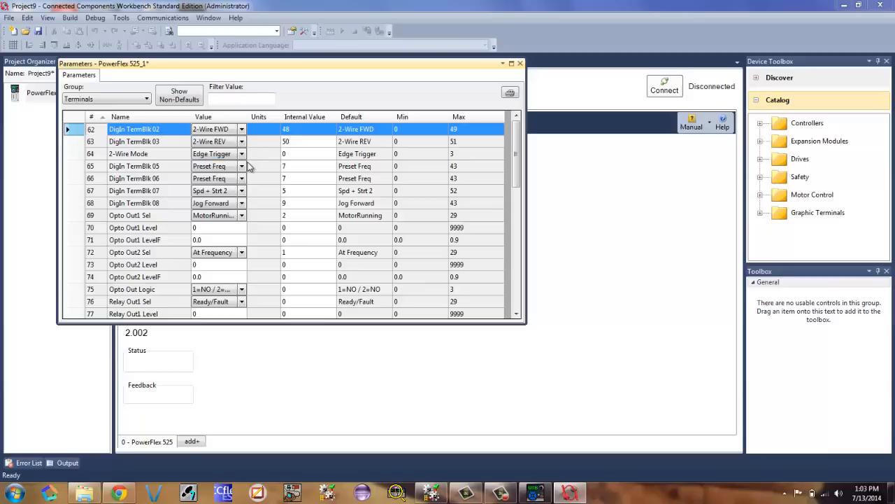
mouse_move(255, 198)
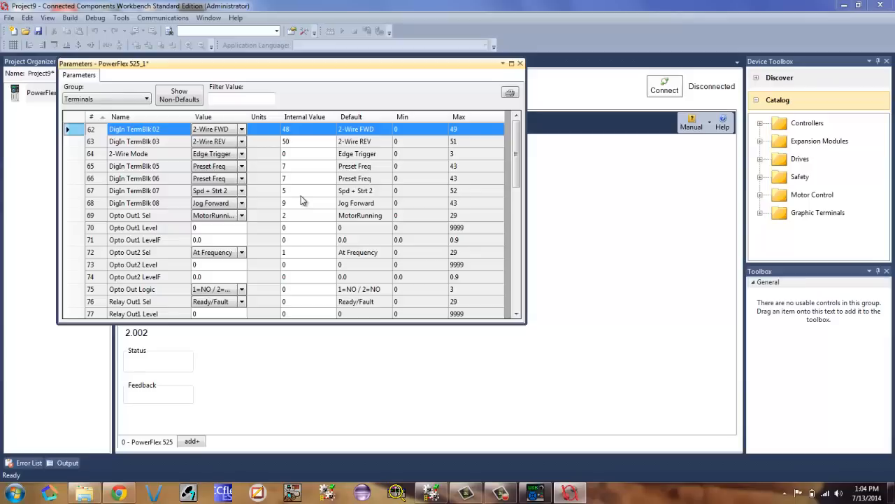
click(521, 63)
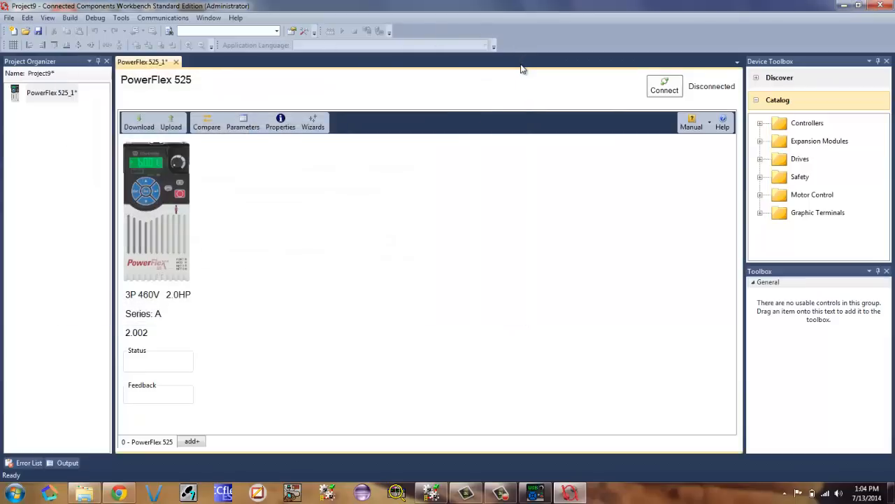
Step: Rename the PowerFlex 525 in the Project Organizer to 'Training PF525'
click(52, 93)
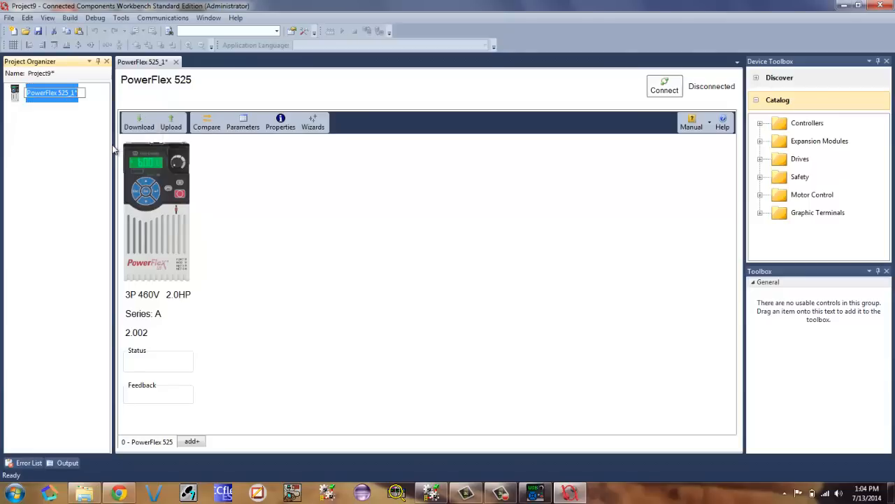
text(Tr)
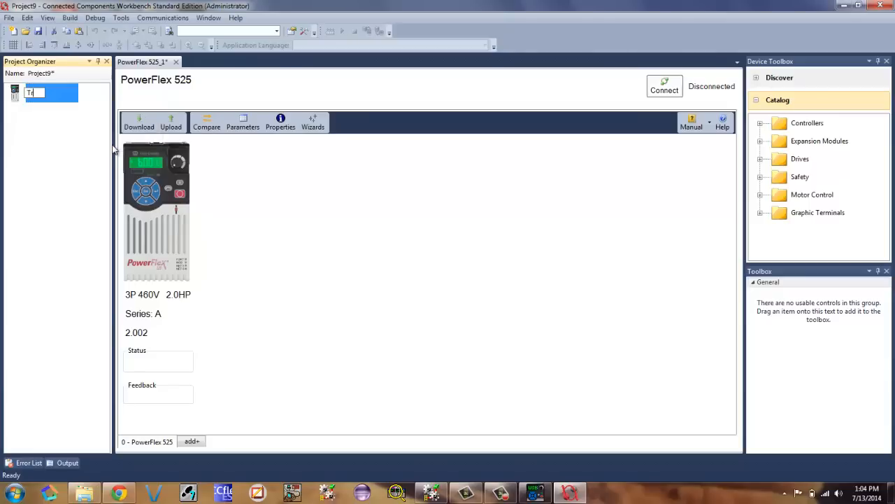
text(Training)
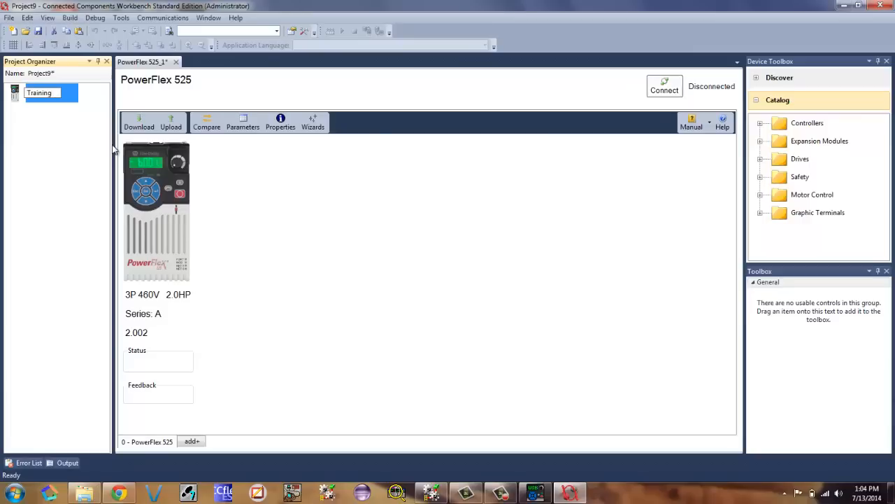
text(PF525)
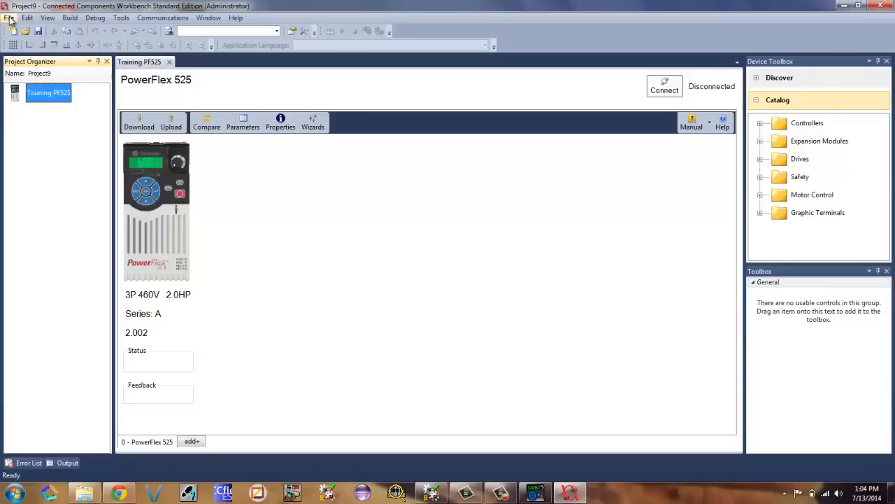
mouse_move(28, 17)
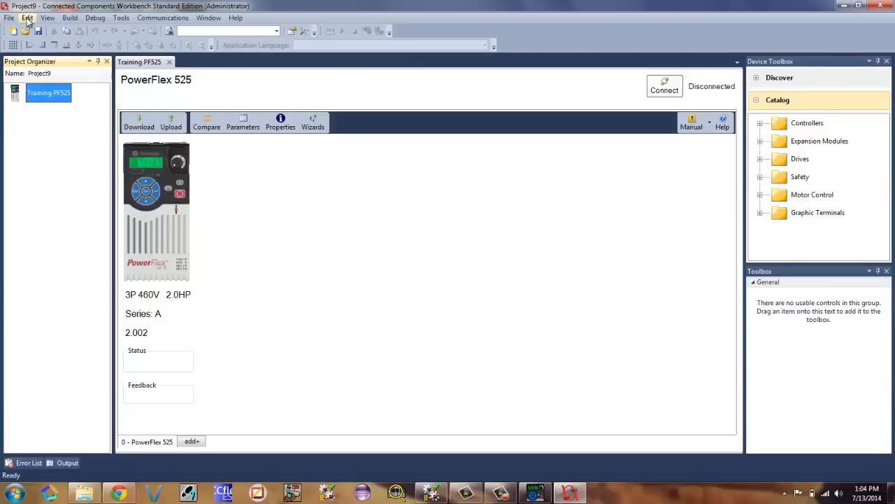
Step: Reach the drive's Properties Import/Export page from the project file options
click(8, 16)
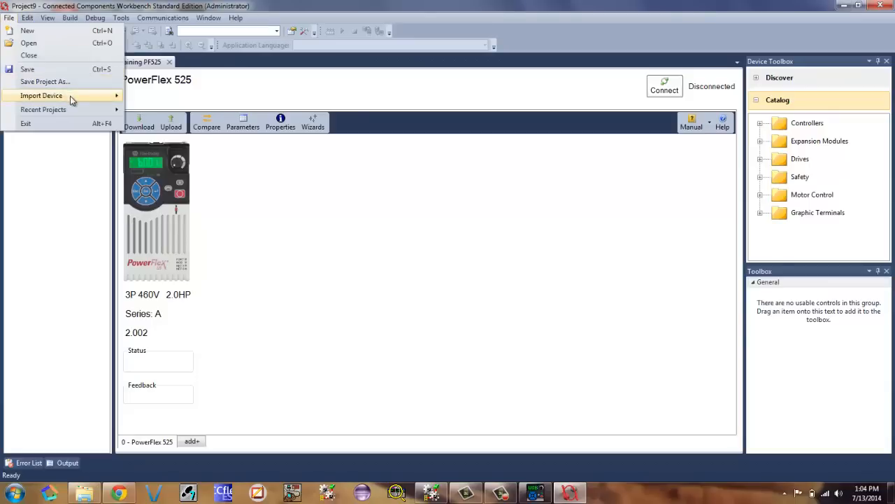
click(26, 17)
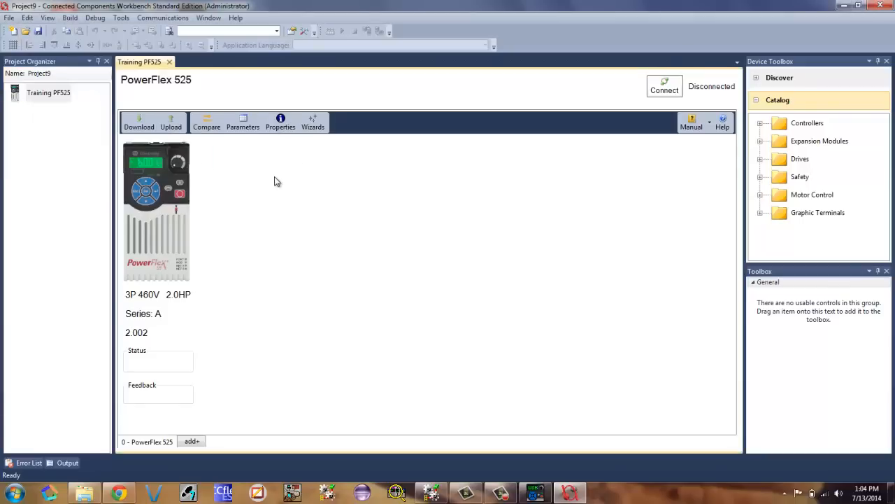
click(280, 123)
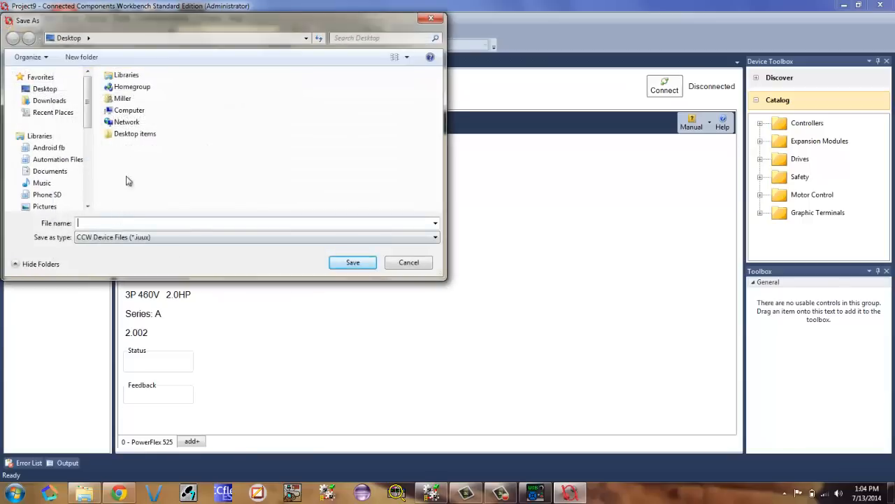
Step: Export the configuration as a PowerFlex 520 Series USB .pf5 file named Traing 525 on the desktop
click(433, 238)
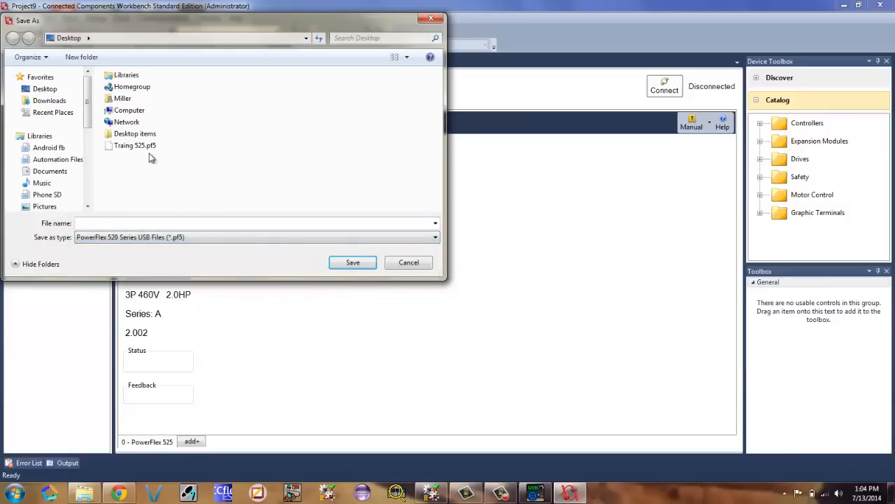
click(134, 145)
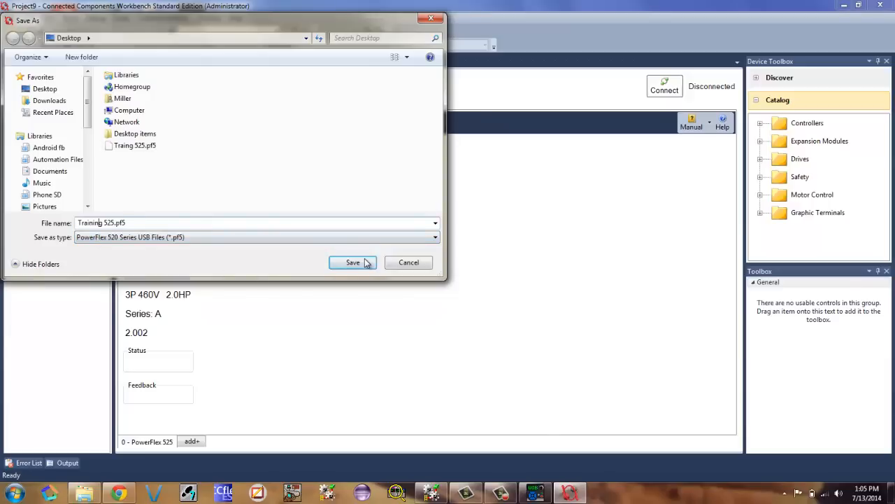
click(353, 262)
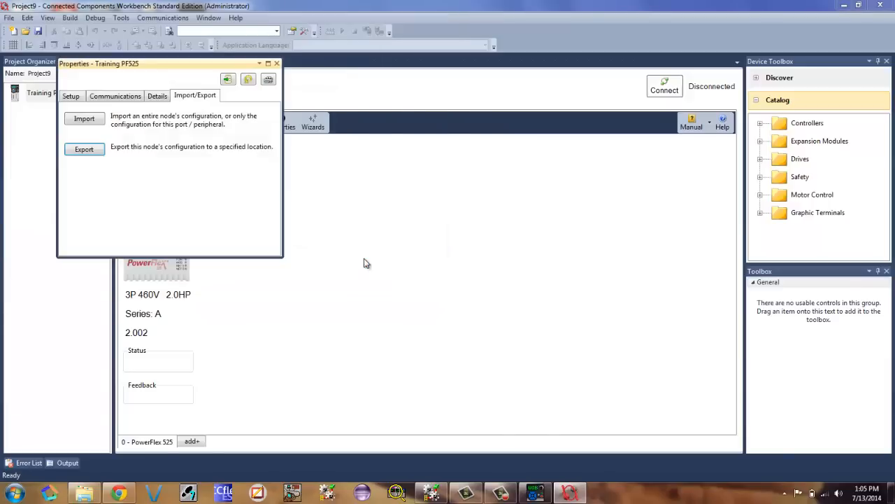
click(277, 63)
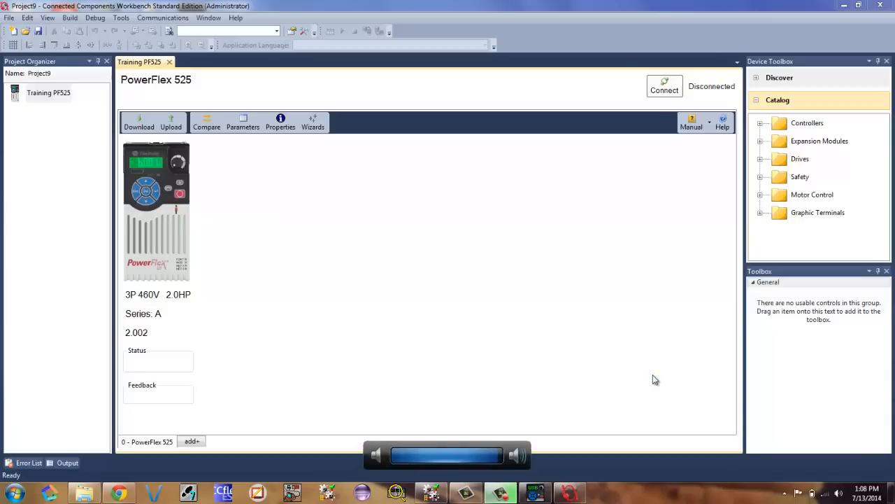
mouse_move(842, 6)
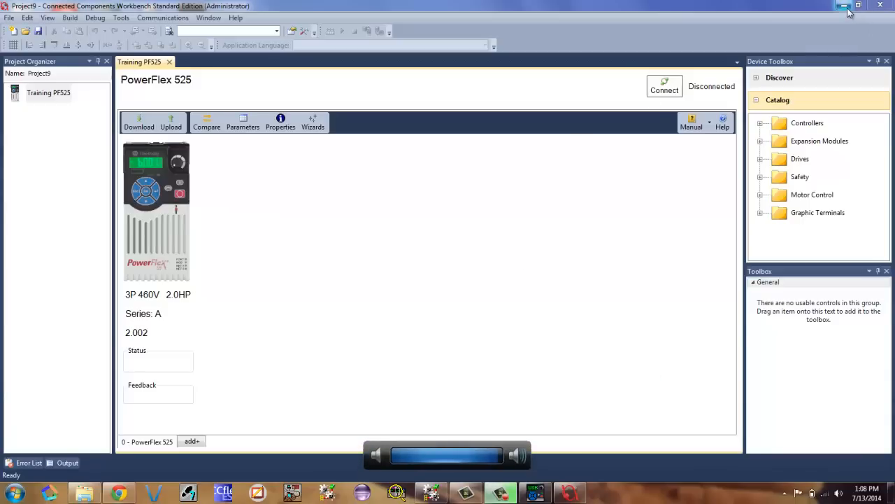
Step: Delete the older Traing 525.pf5 from the desktop, confirming the Recycle Bin prompt
click(842, 5)
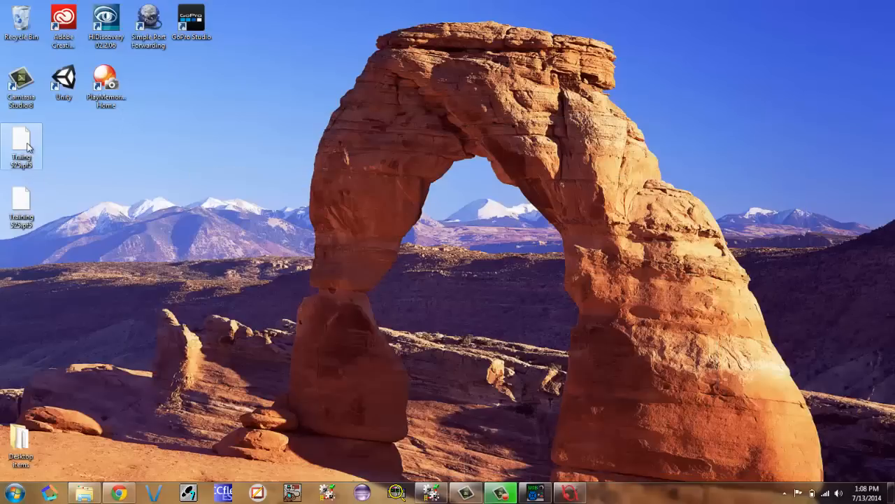
mouse_move(49, 151)
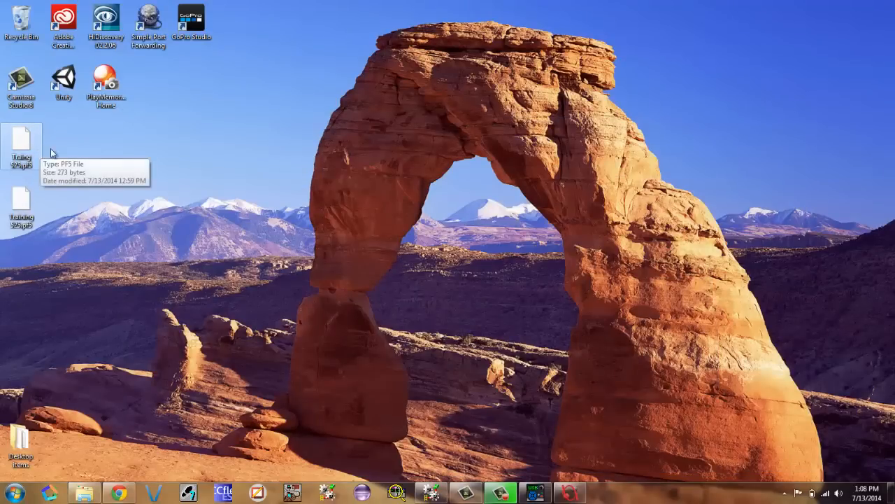
key(Delete)
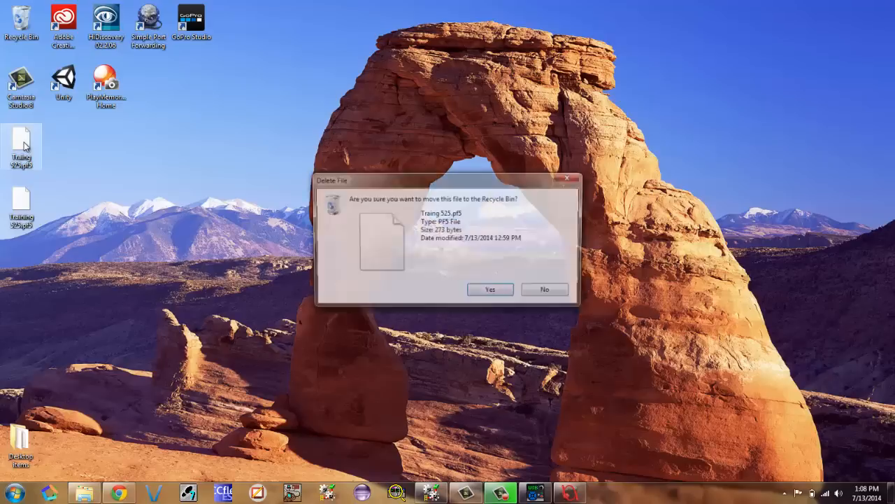
click(490, 289)
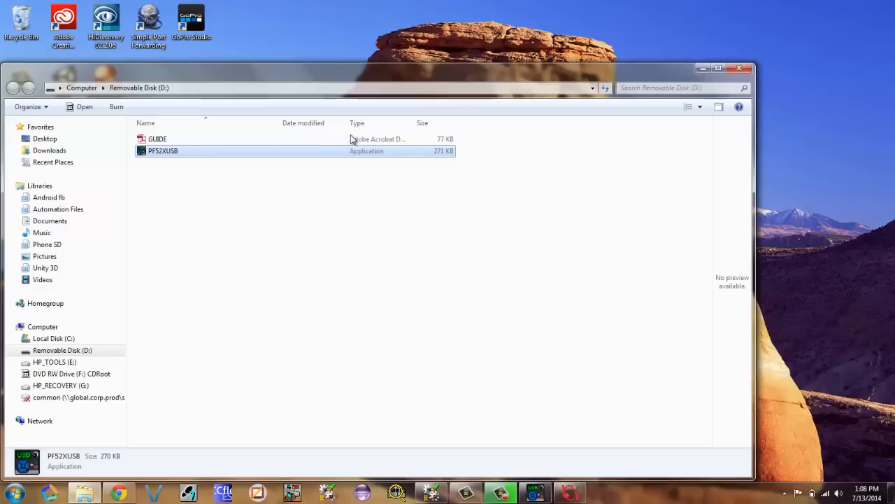
mouse_move(836, 156)
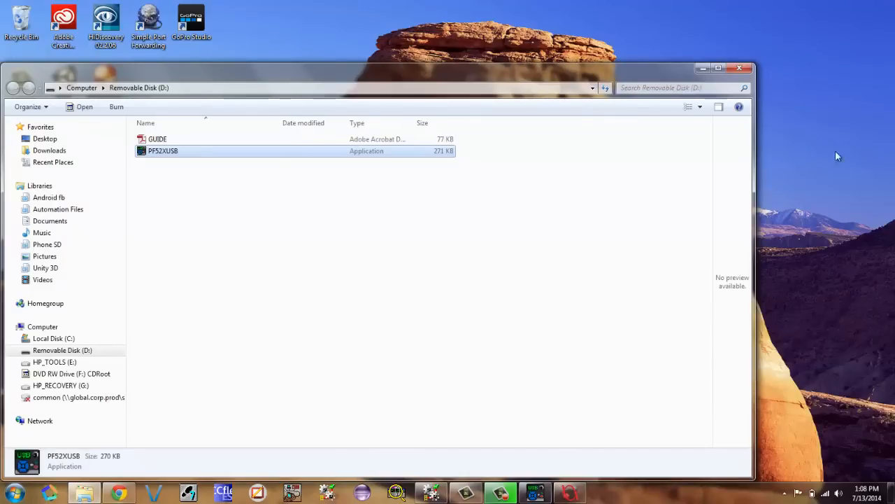
Step: Launch the PF52XUSB application from Removable Disk (D:)
click(739, 67)
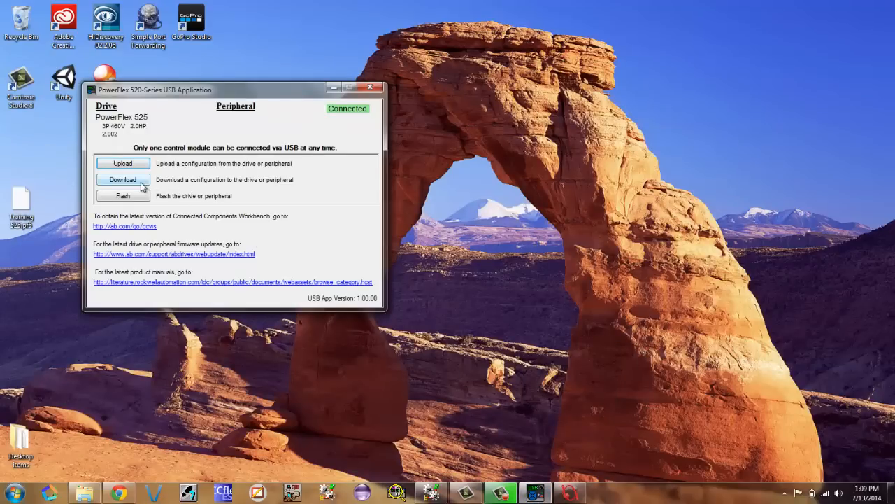
Step: Start a Download and select Training 525.pf5 from the Desktop folder
click(123, 179)
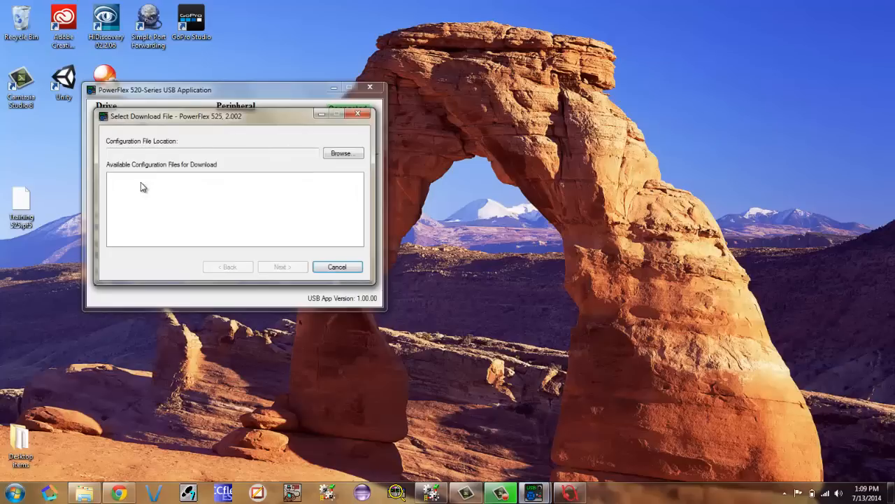
click(342, 153)
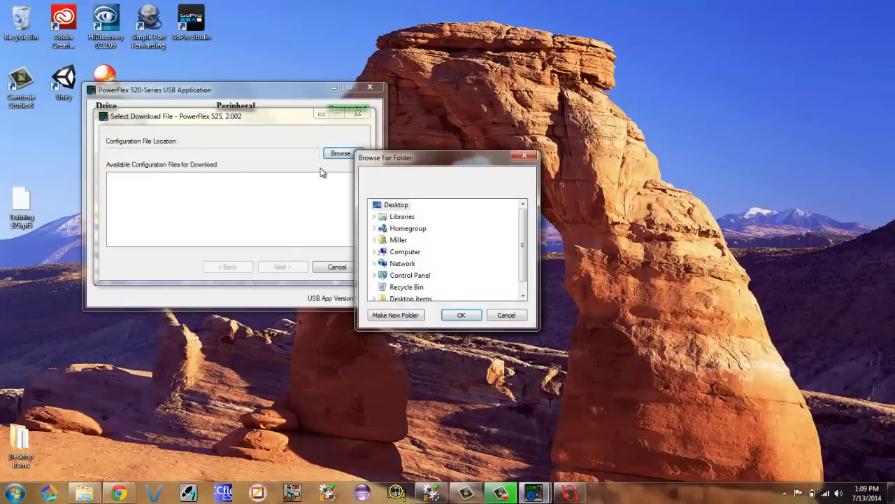
click(396, 204)
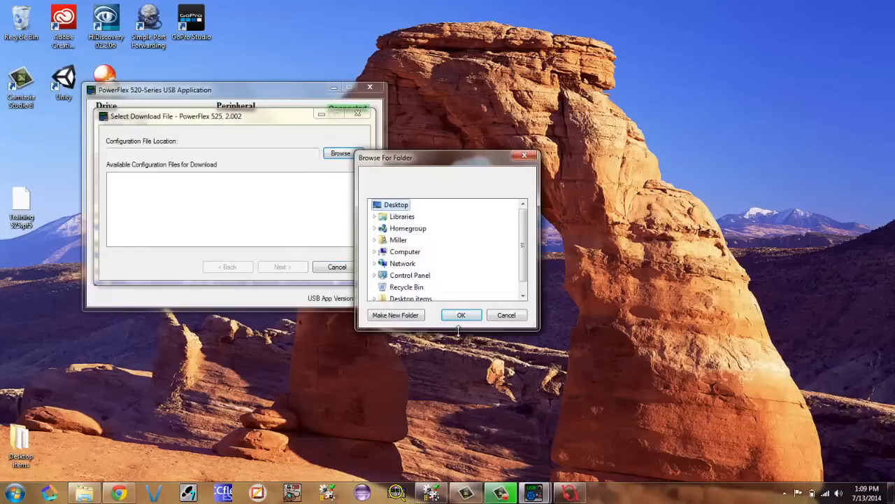
click(461, 315)
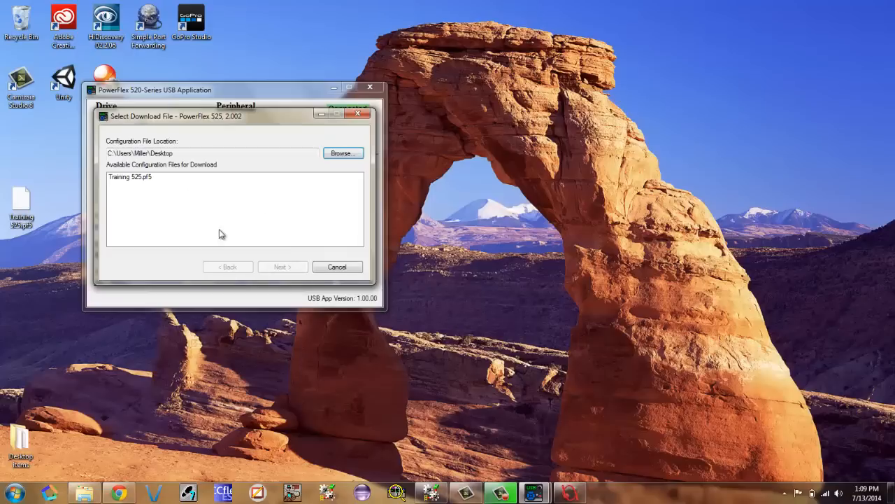
click(129, 177)
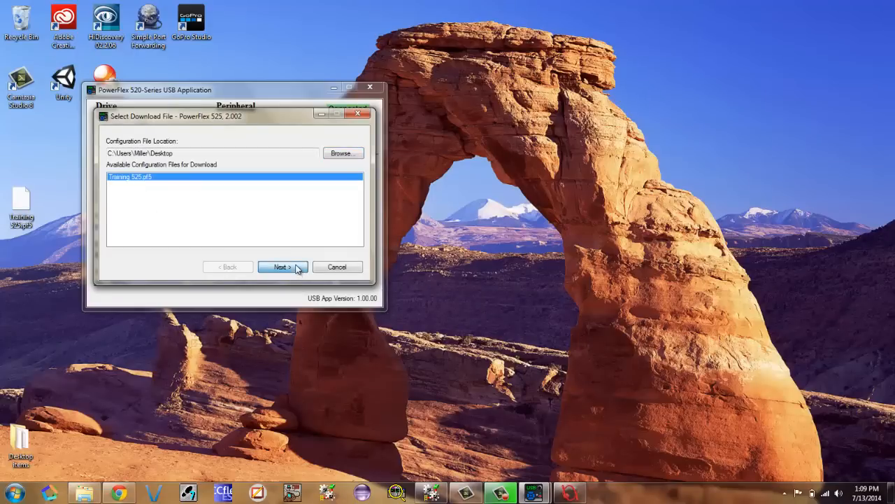
Step: Download the parameters to the PowerFlex 525, acknowledge completion and close the USB application
click(279, 266)
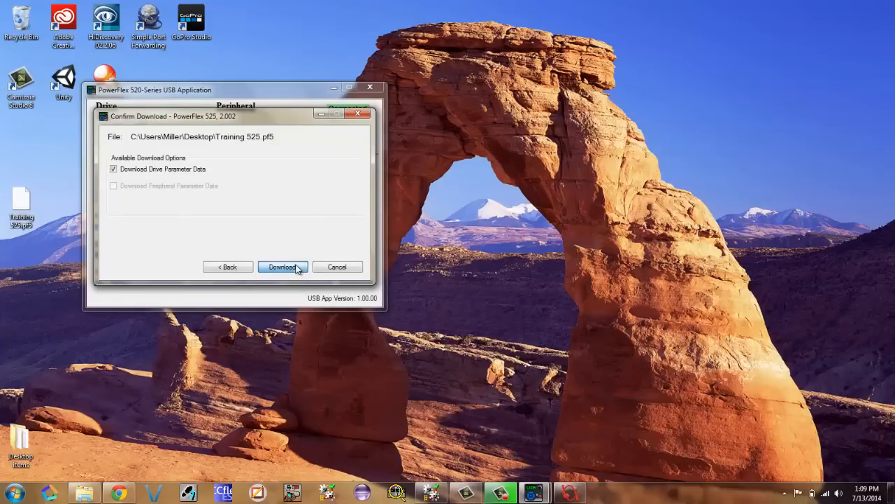
click(283, 266)
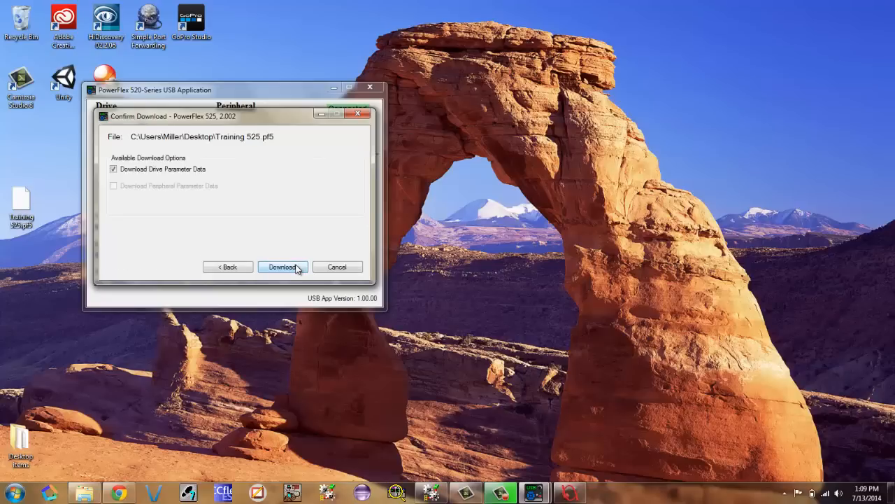
click(283, 265)
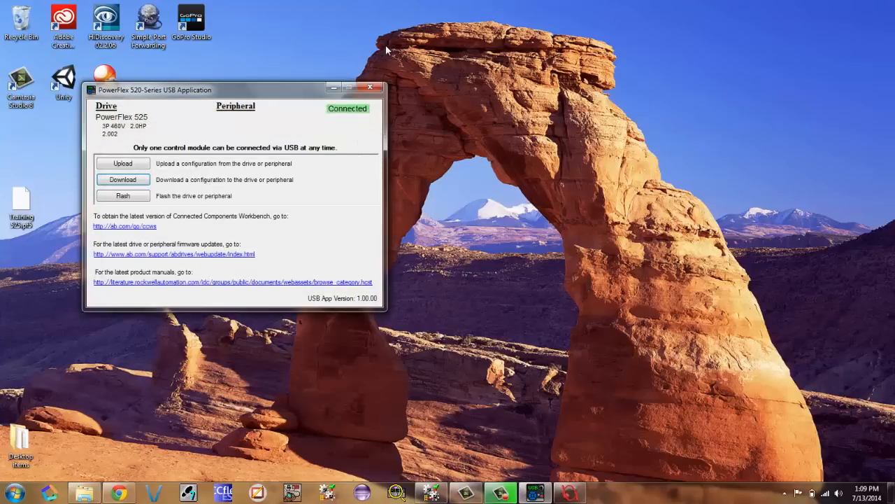
click(369, 86)
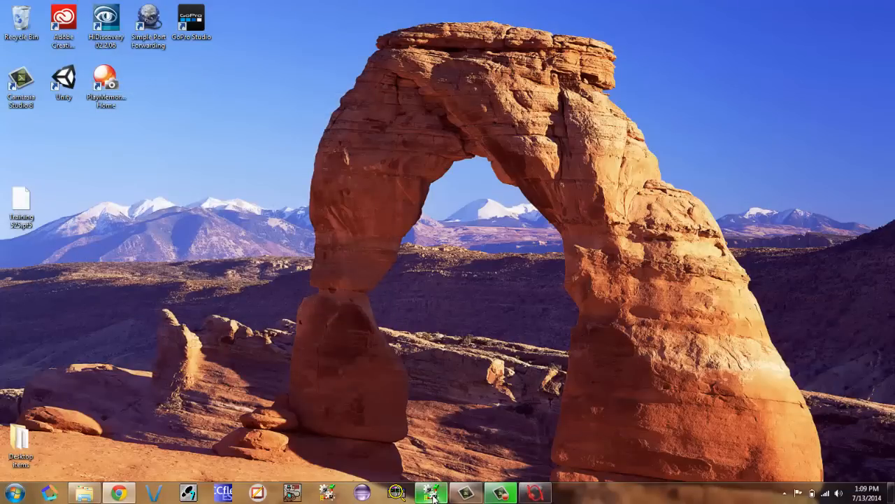
Step: Restore the RSLogix 5000 window showing the Lane_Release_controller project
click(431, 493)
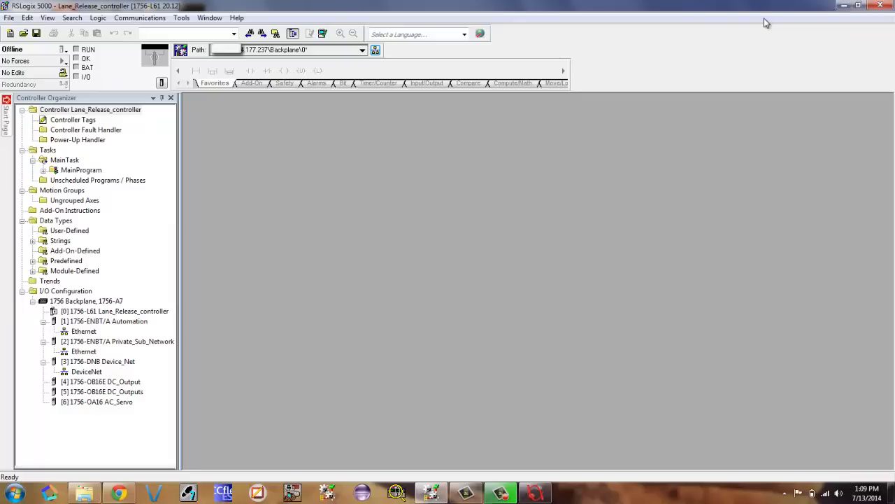
mouse_move(378, 6)
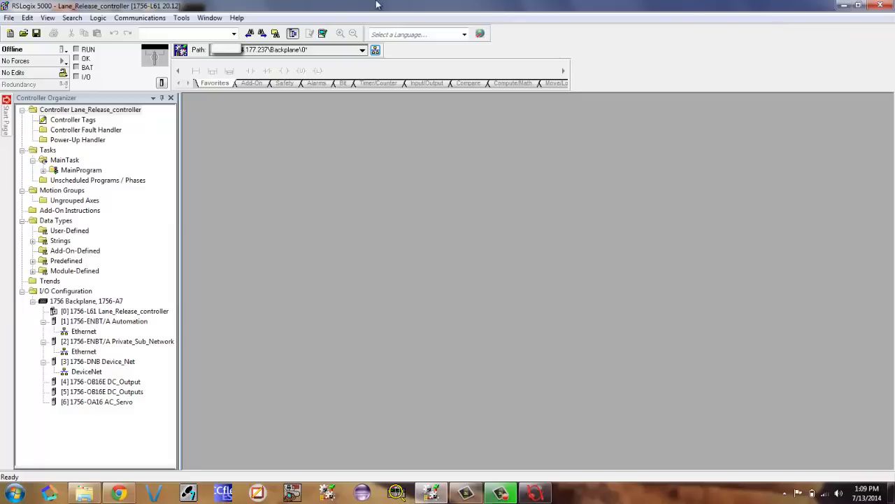